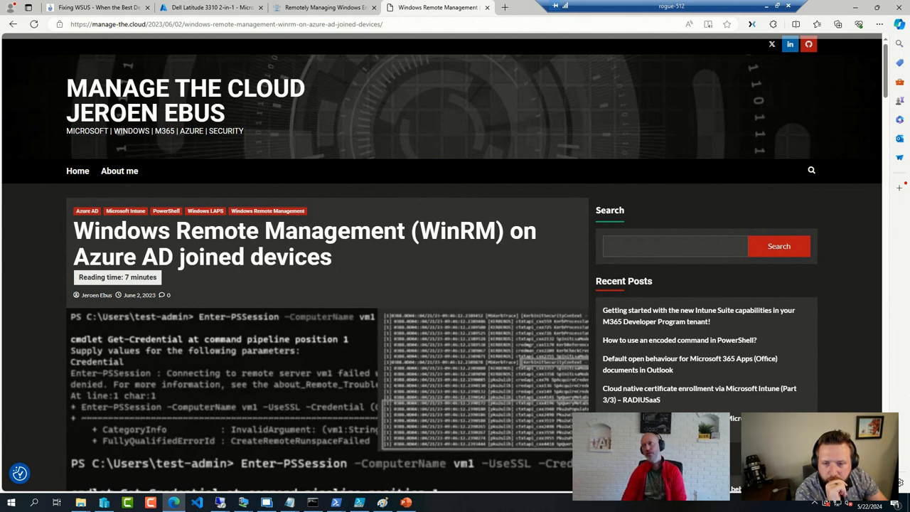
mouse_move(214, 5)
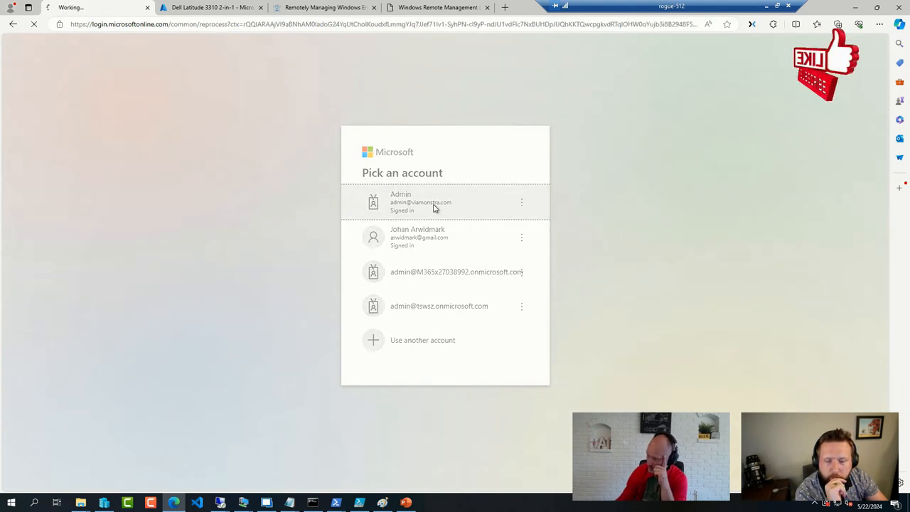
Sign in as Admin, go to Health > Software updates > Windows, and launch Windows Update for Business reports.
left_click(420, 202)
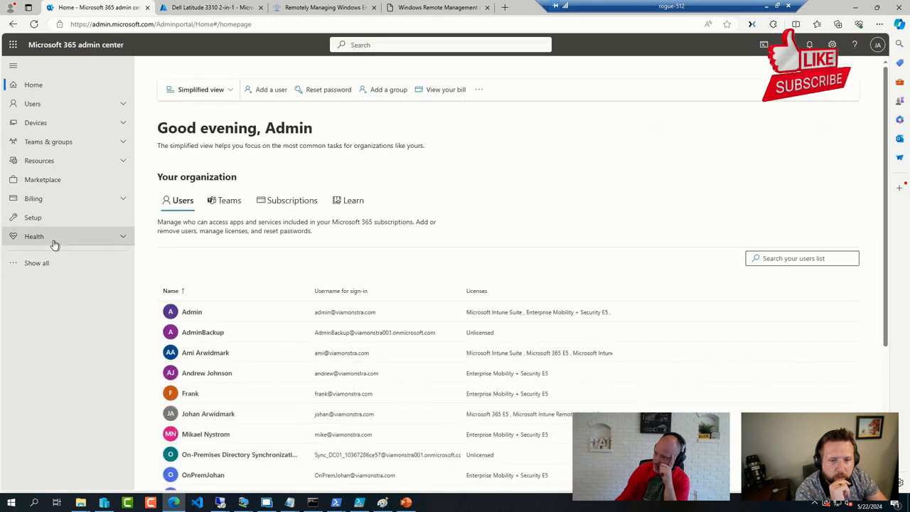
left_click(34, 236)
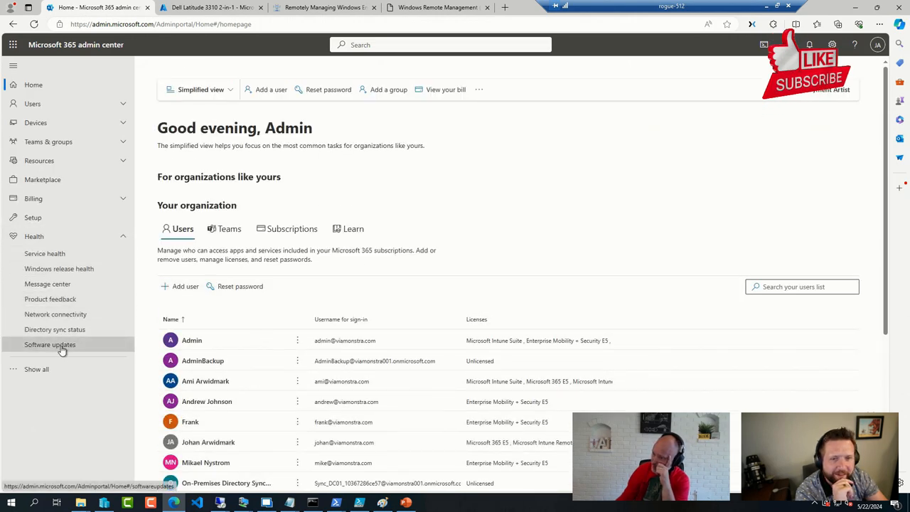
left_click(50, 345)
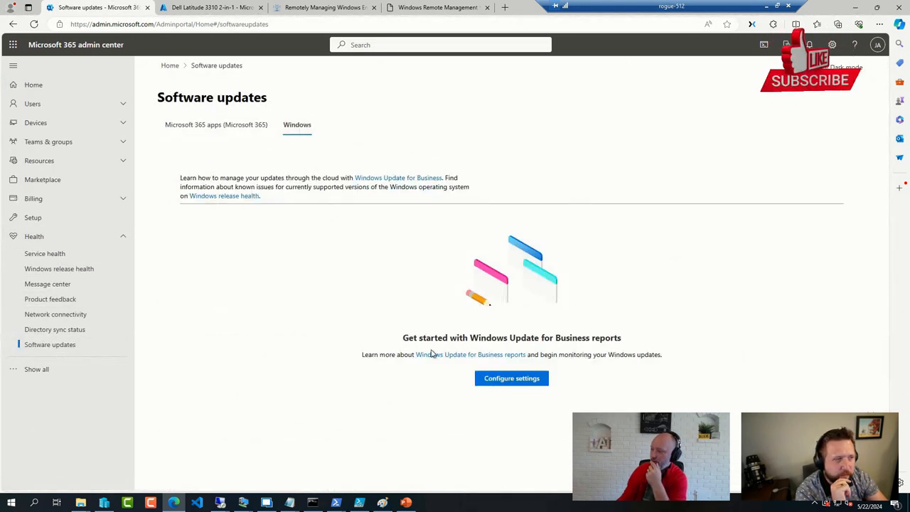
left_click(512, 378)
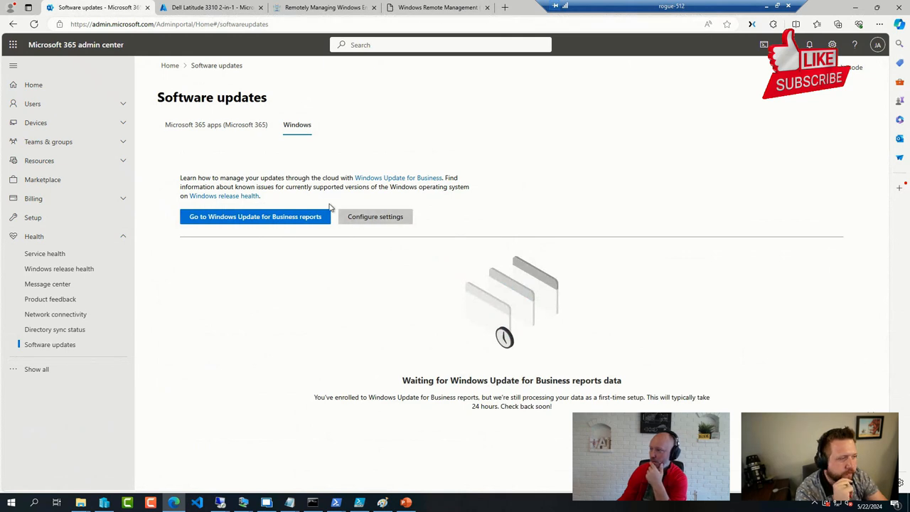
left_click(254, 216)
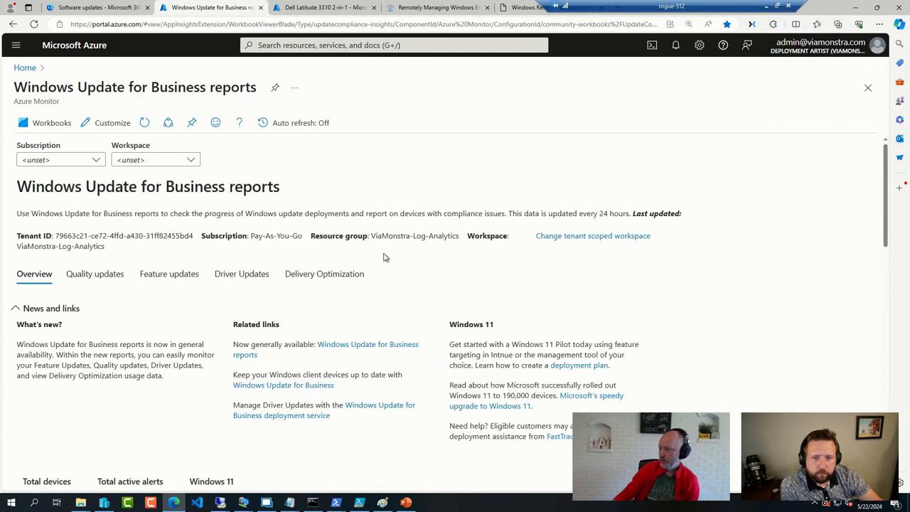
Review the Delivery Optimization report's bandwidth savings, MCC device and download tiles, then return to the remote server sessions.
left_click(326, 273)
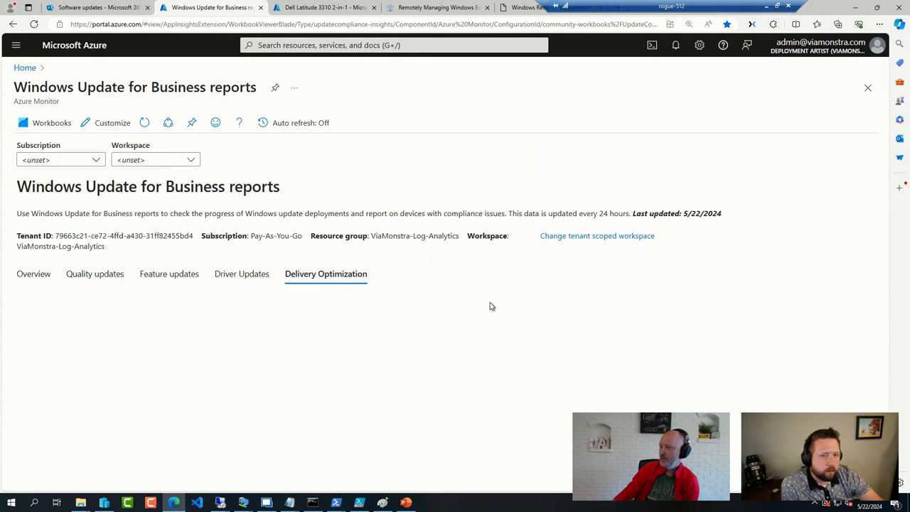
scroll("down", 3)
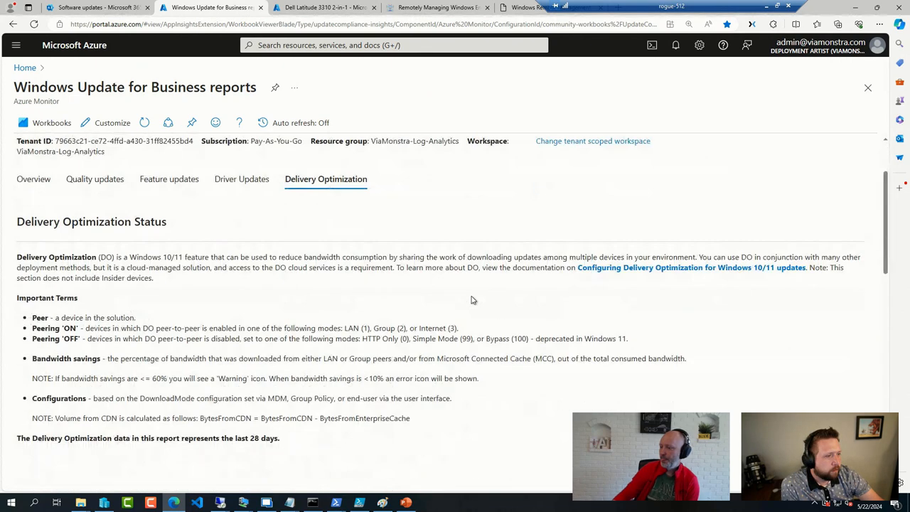
scroll("down", 3)
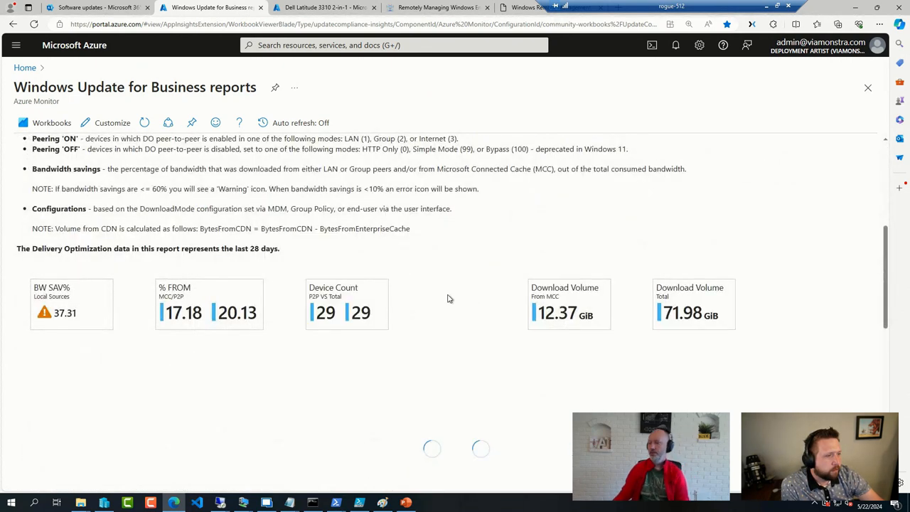
scroll("down", 3)
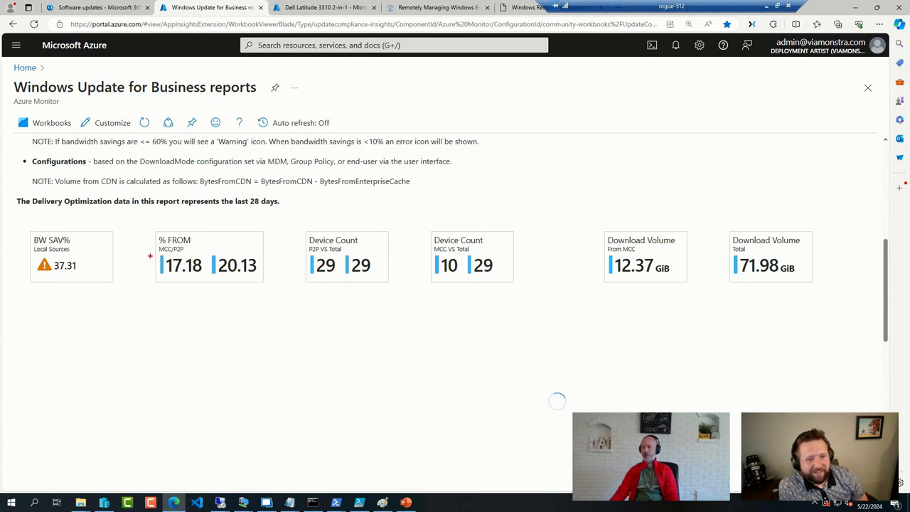
mouse_move(389, 307)
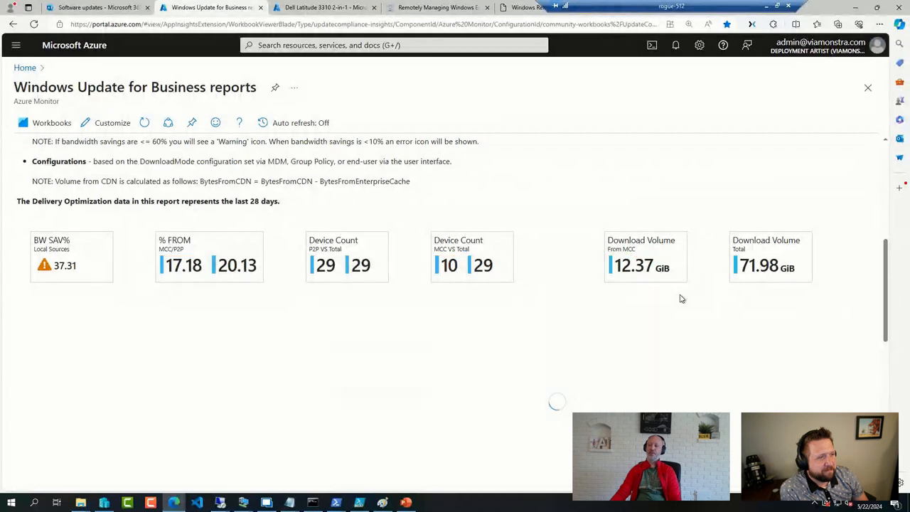
mouse_move(436, 318)
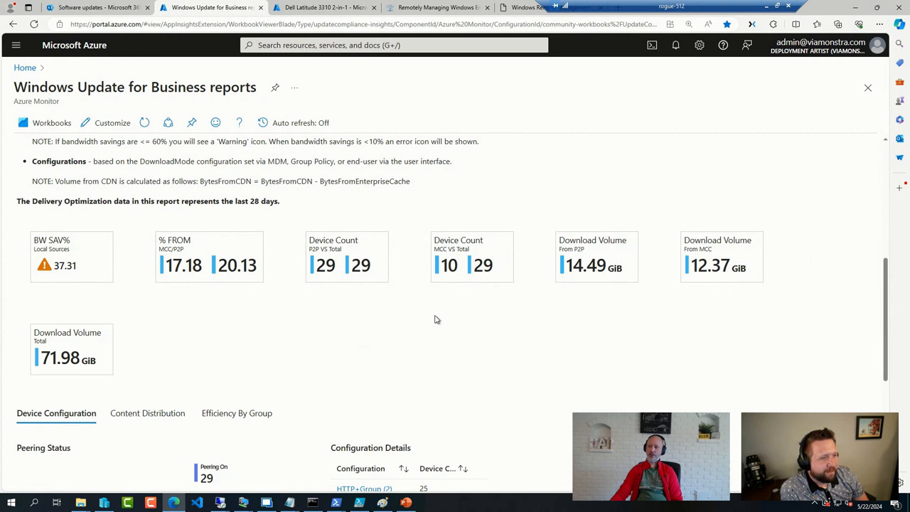
mouse_move(426, 320)
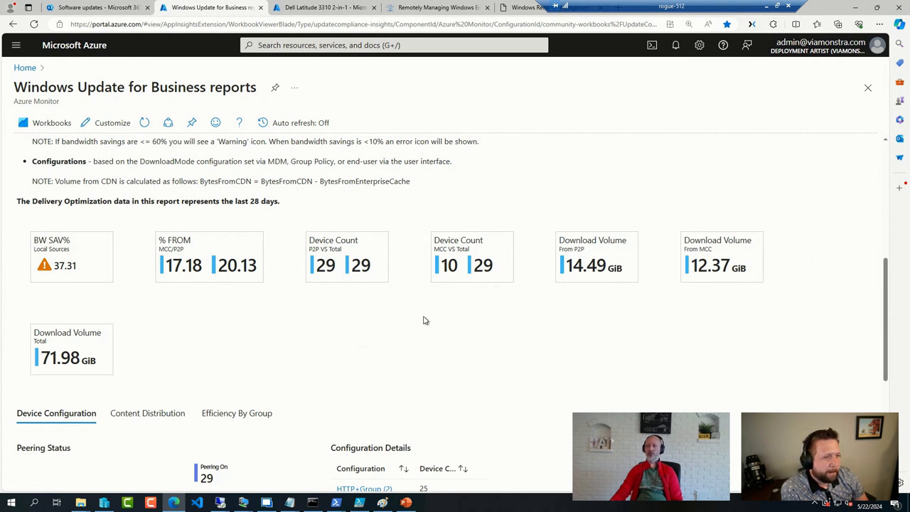
mouse_move(430, 379)
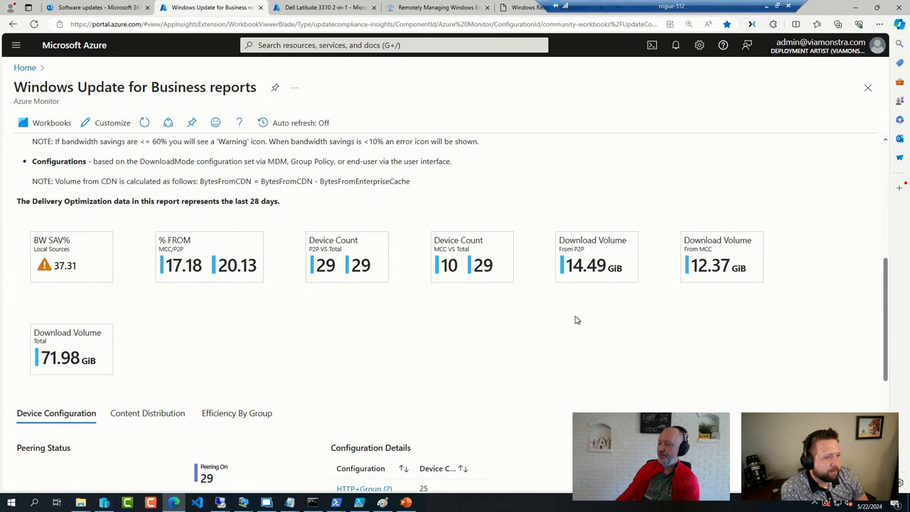
left_click(268, 503)
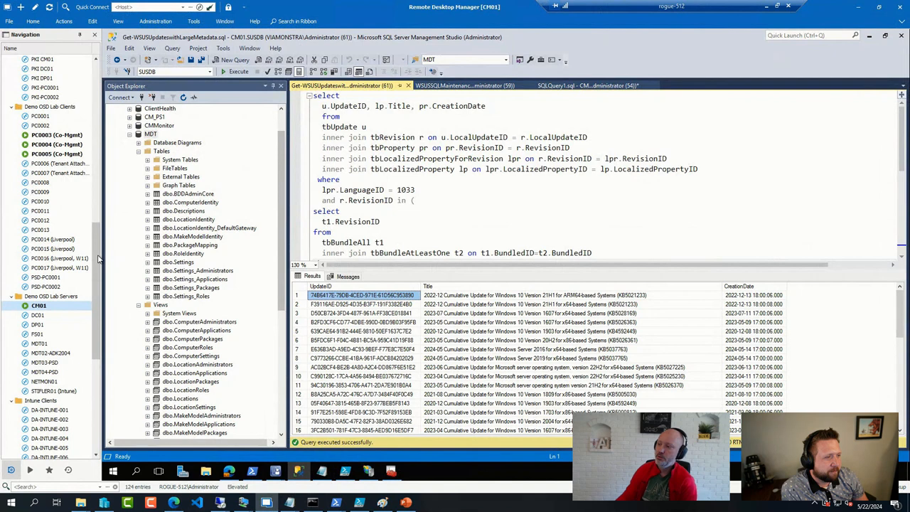
Select the DP01 server under Demo OSD Lab Servers to show its dashboard.
scroll("down", 3)
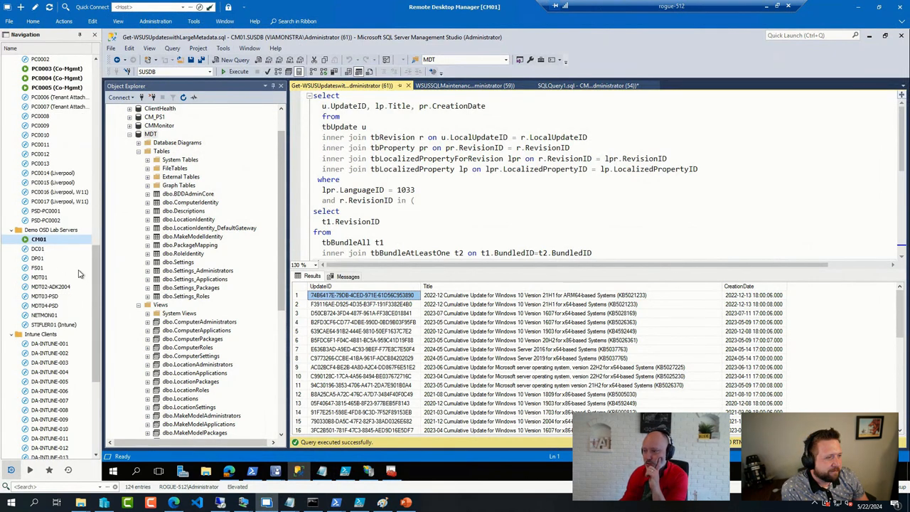
left_click(37, 259)
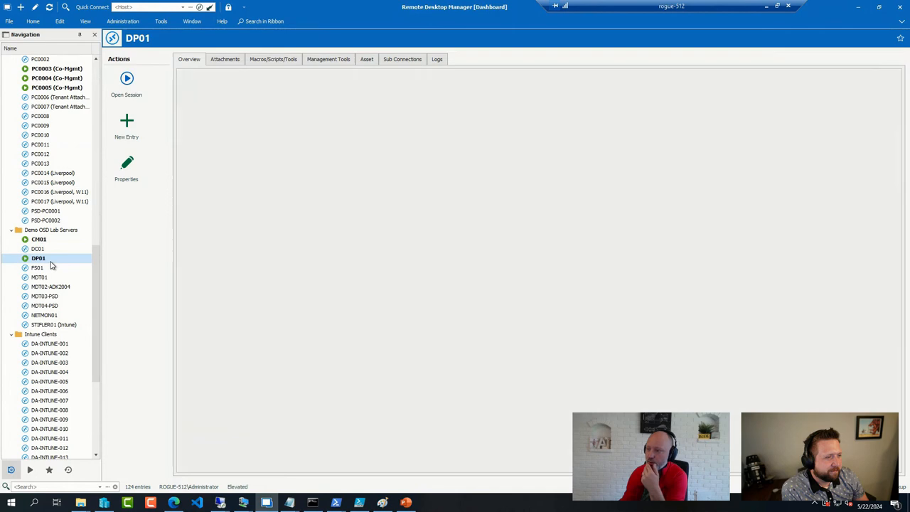
Load the Get-MCCServerInfo script on DP01 and scroll to the active connections loop.
left_click(126, 81)
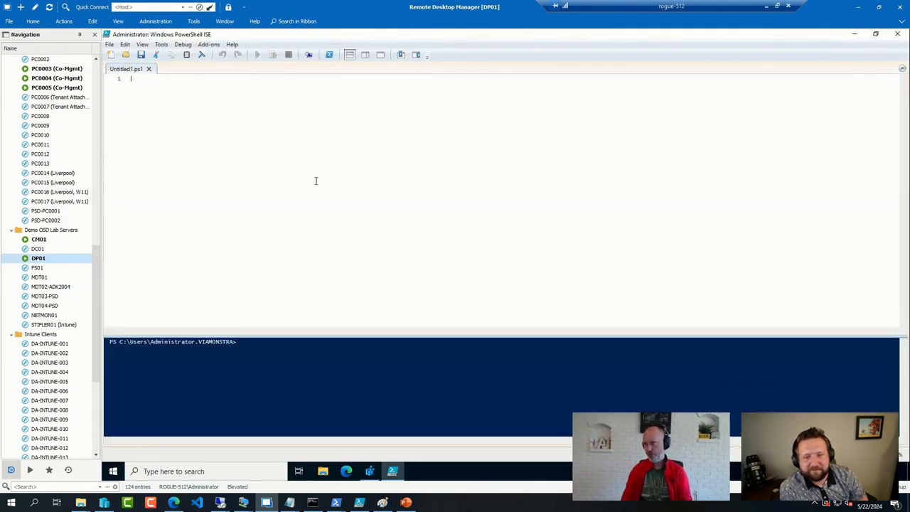
left_click(125, 54)
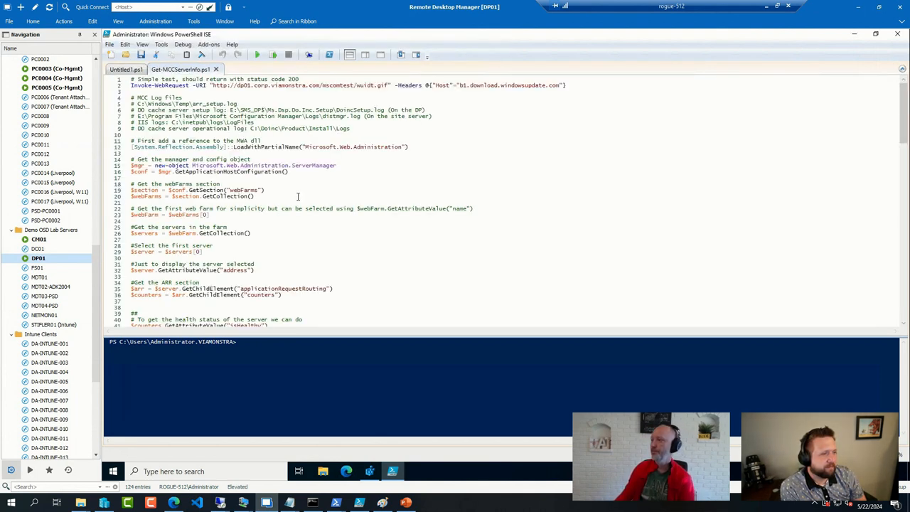
scroll("down", 3)
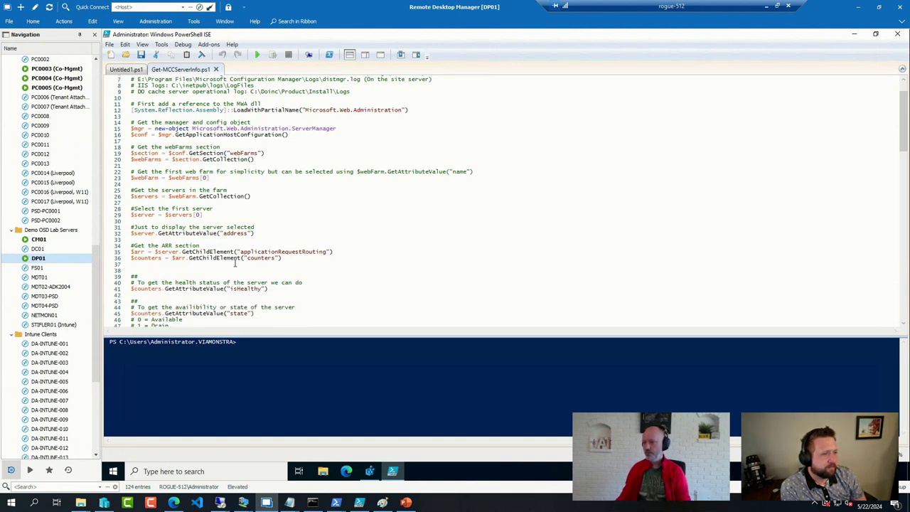
scroll("down", 3)
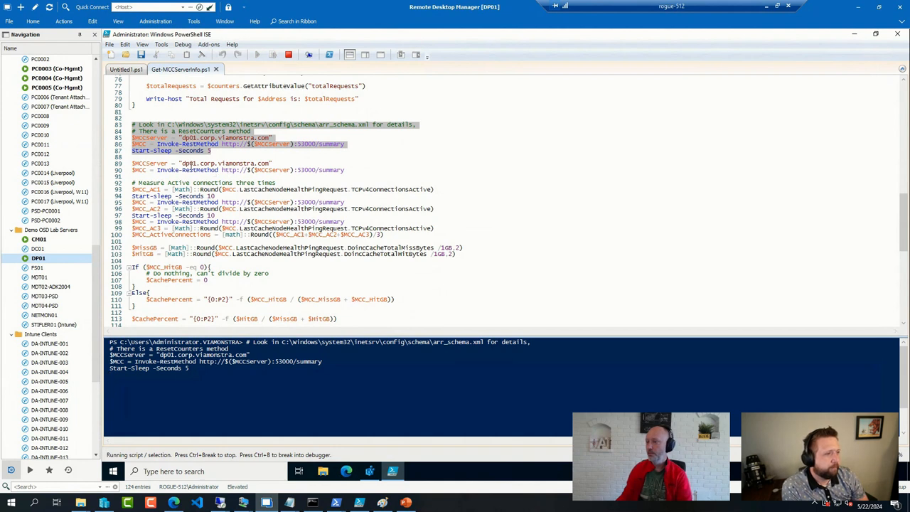
mouse_move(236, 201)
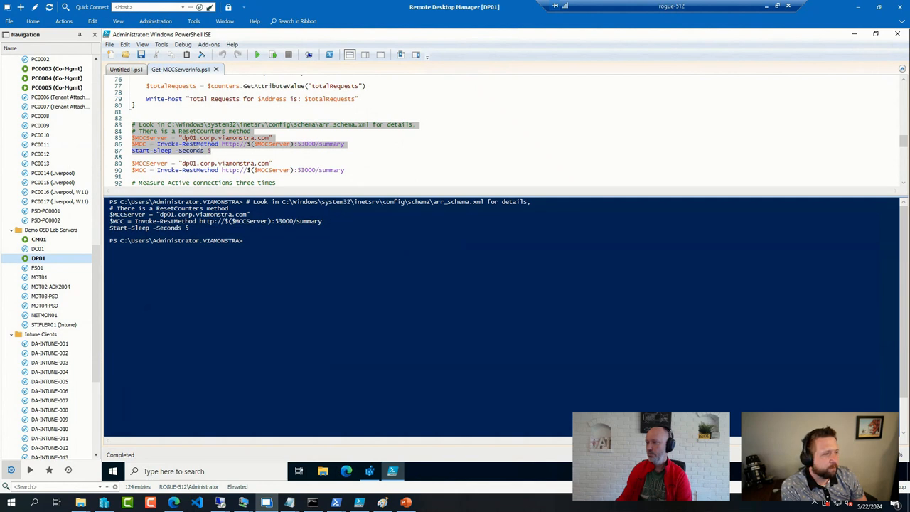
scroll("down", 3)
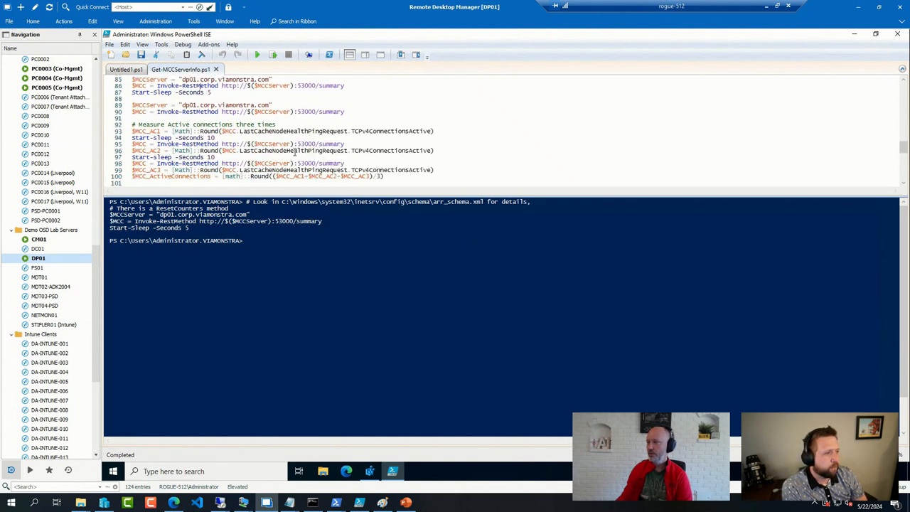
scroll("down", 3)
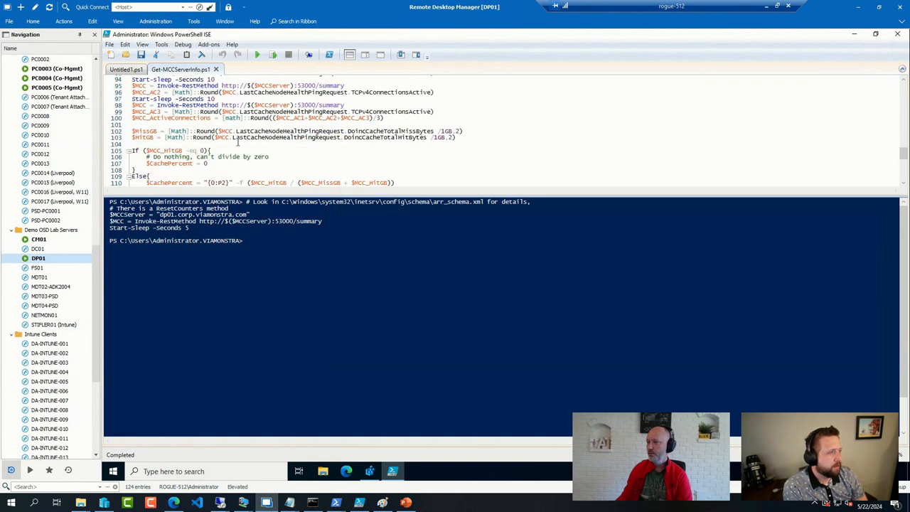
scroll("down", 3)
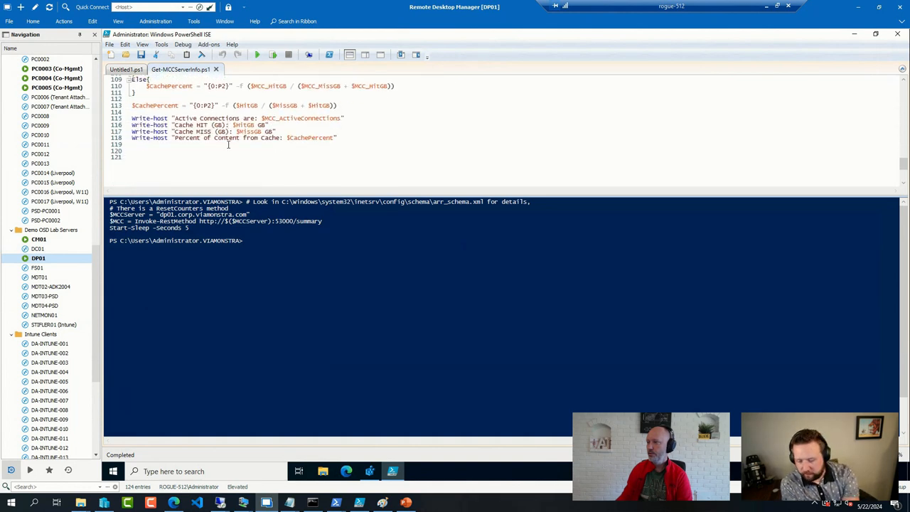
Review the hit/miss GB calculations and scroll back to the top of the script.
scroll("up", 3)
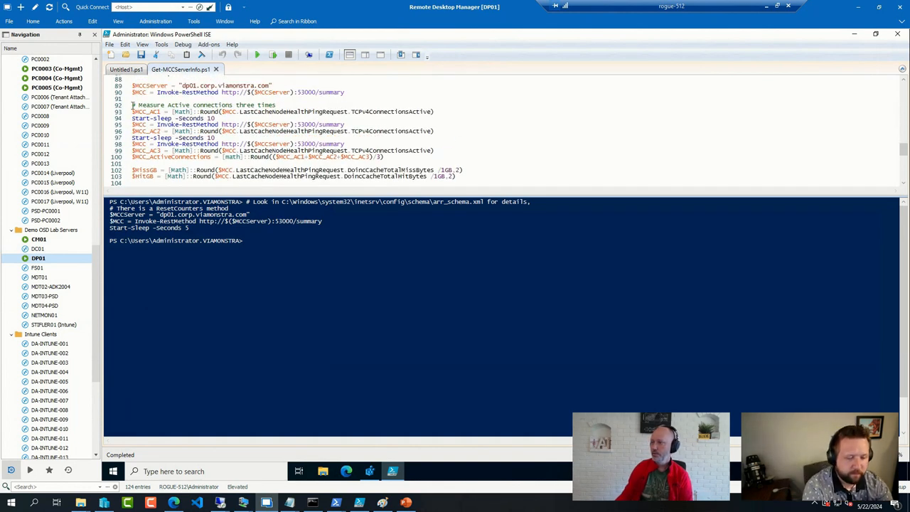
scroll("down", 3)
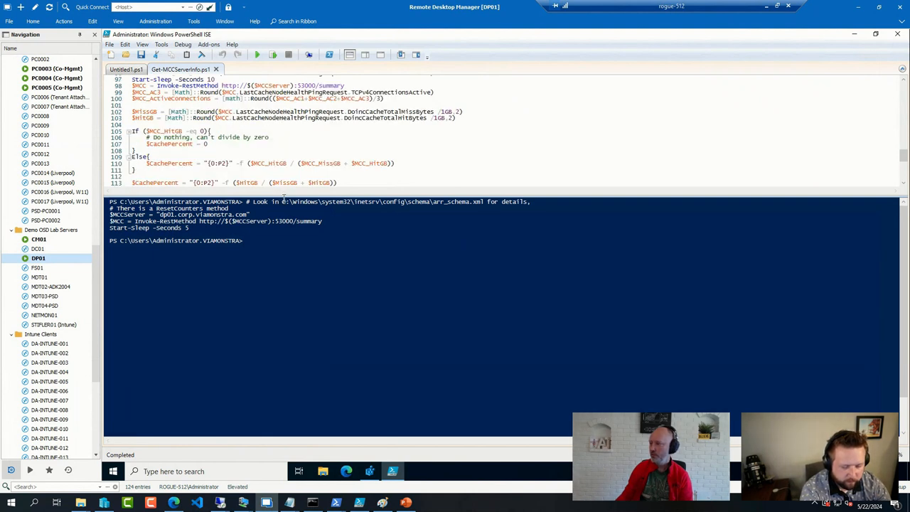
scroll("up", 3)
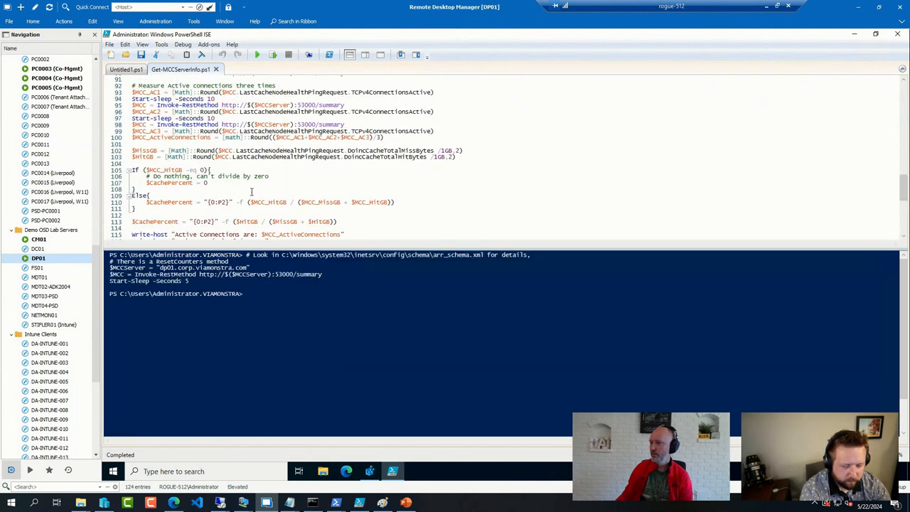
scroll("up", 3)
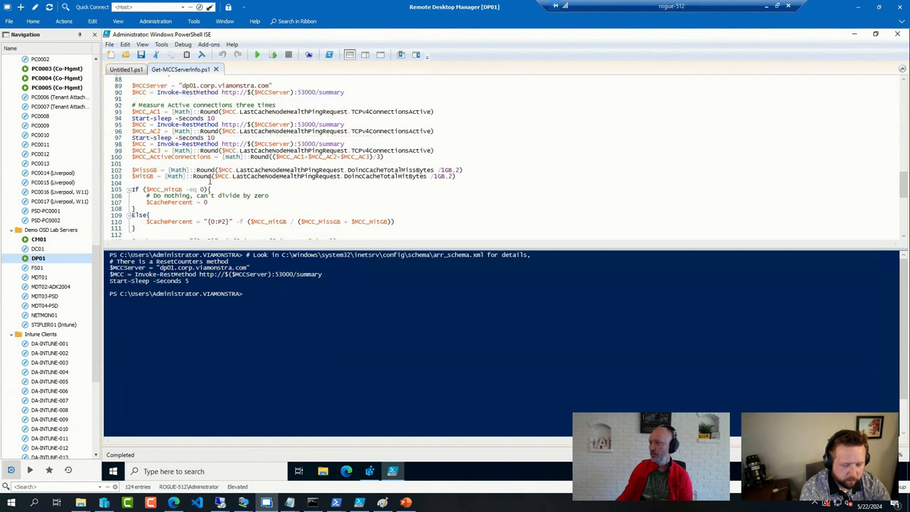
scroll("up", 3)
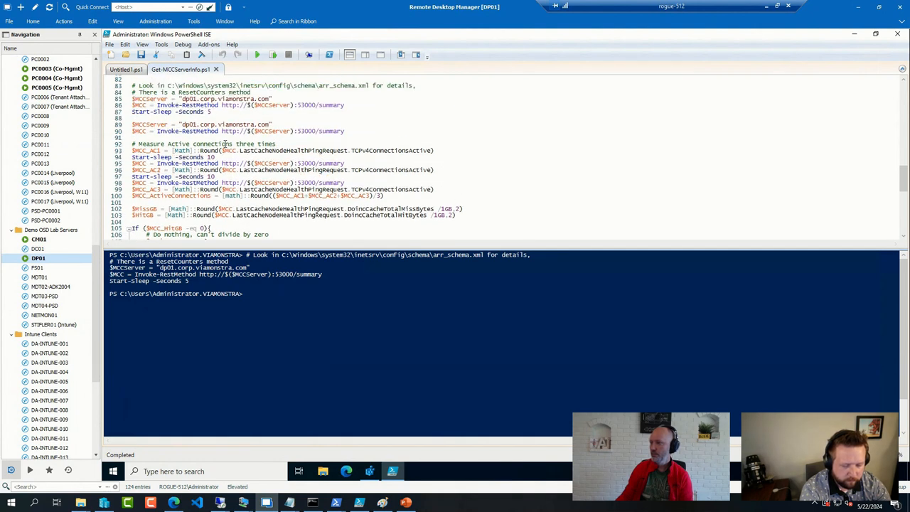
scroll("up", 3)
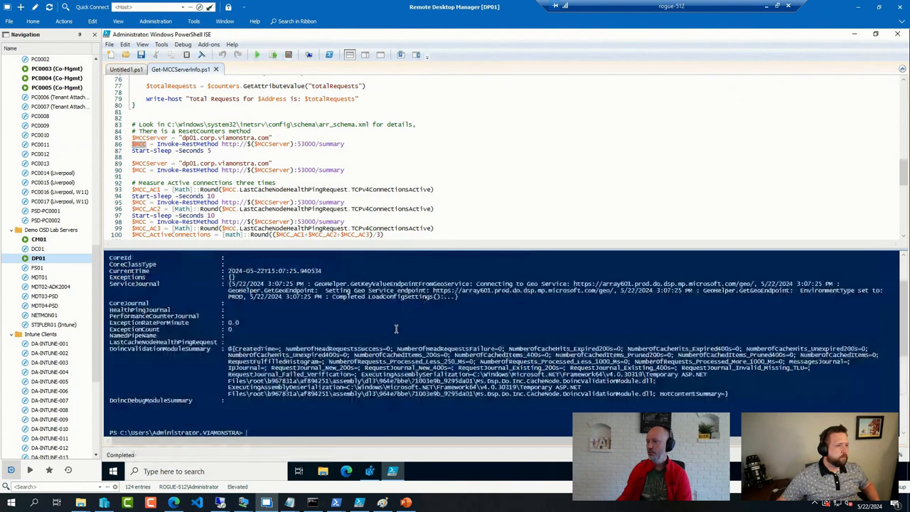
Run the cache statistics block, which returns 0 GB and divide-by-zero errors, then select the whole script.
scroll("down", 3)
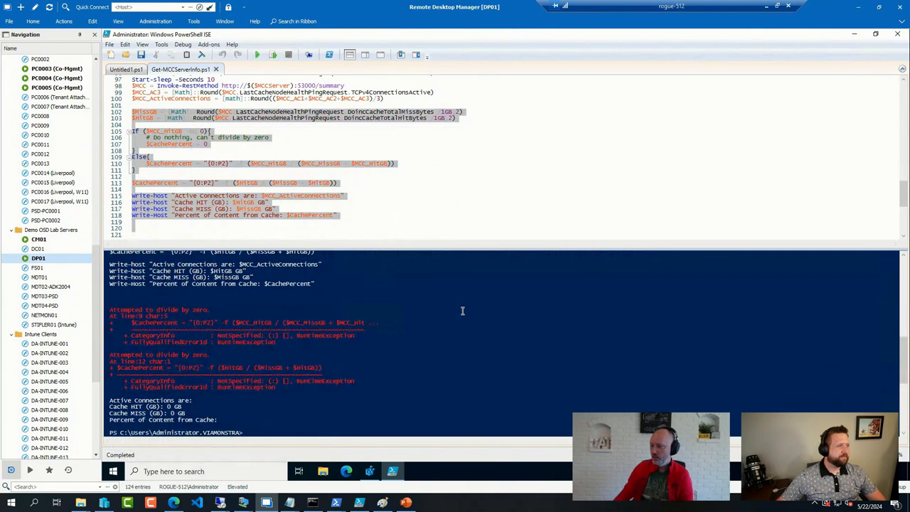
left_click(408, 179)
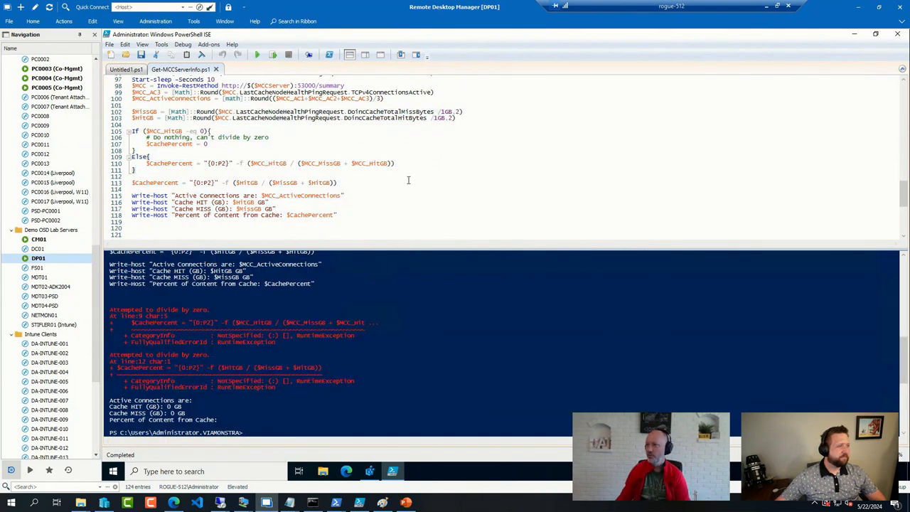
key("ctrl+a")
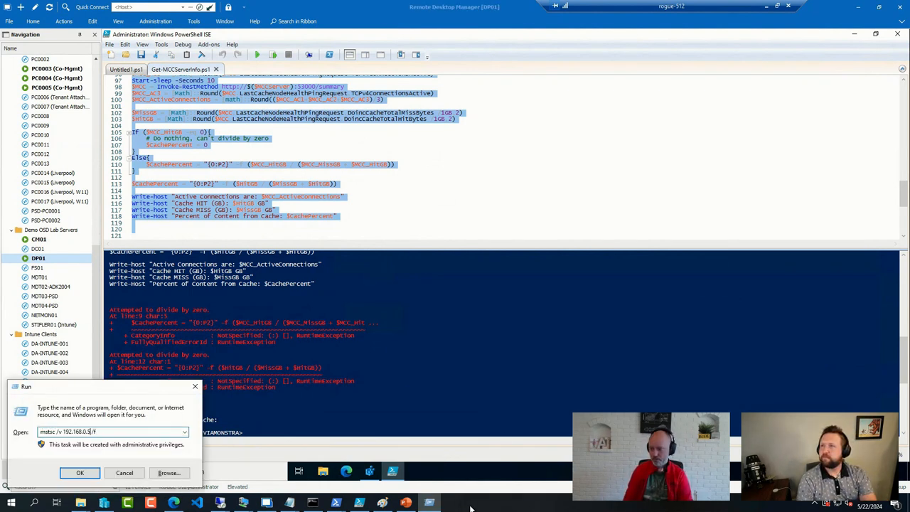
Connect via mstsc to 192.168.0.5 and sign in as Administrator, retrying the password after a failed attempt.
left_click(80, 472)
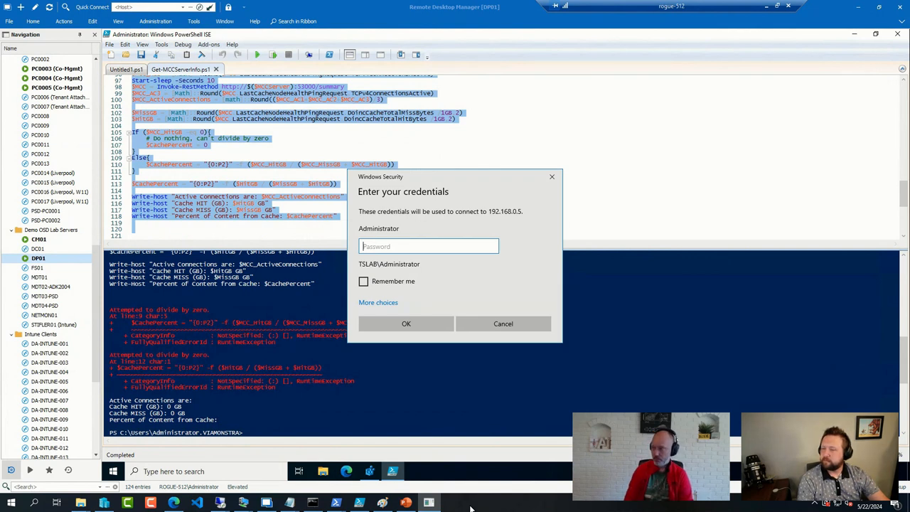
type("•••")
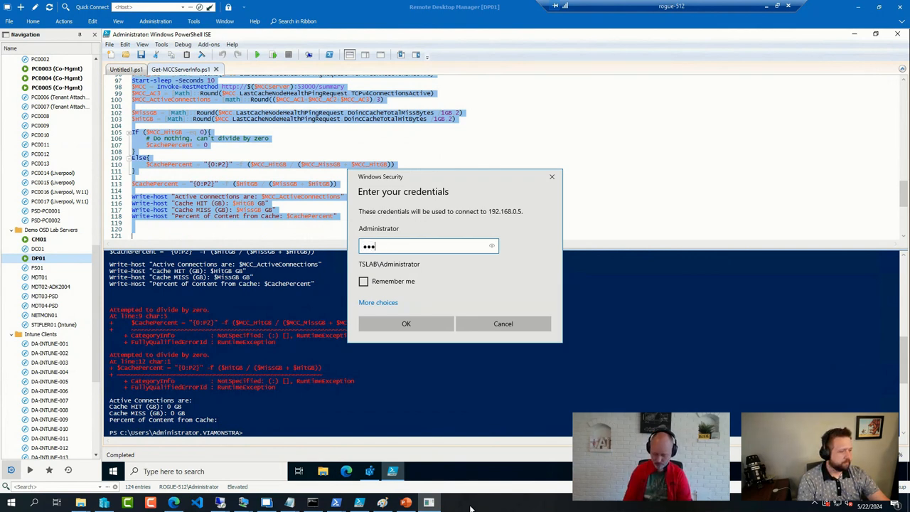
left_click(407, 324)
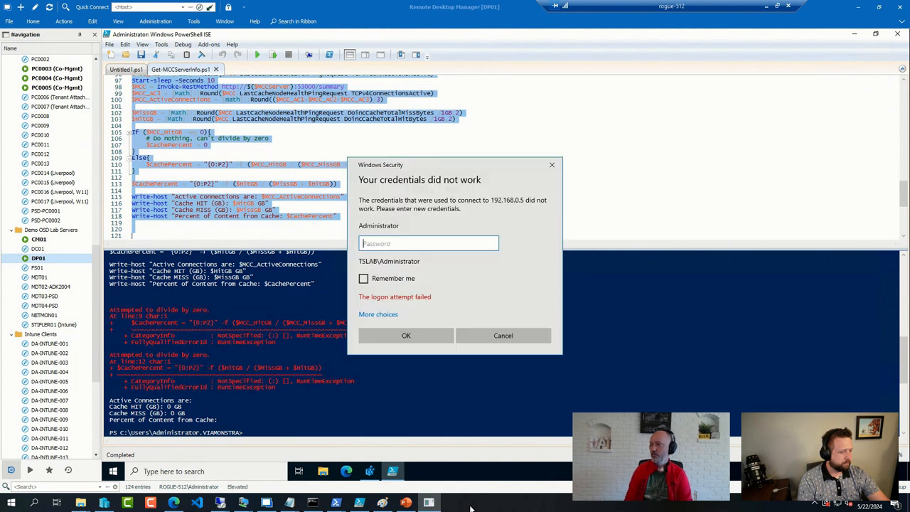
type("•")
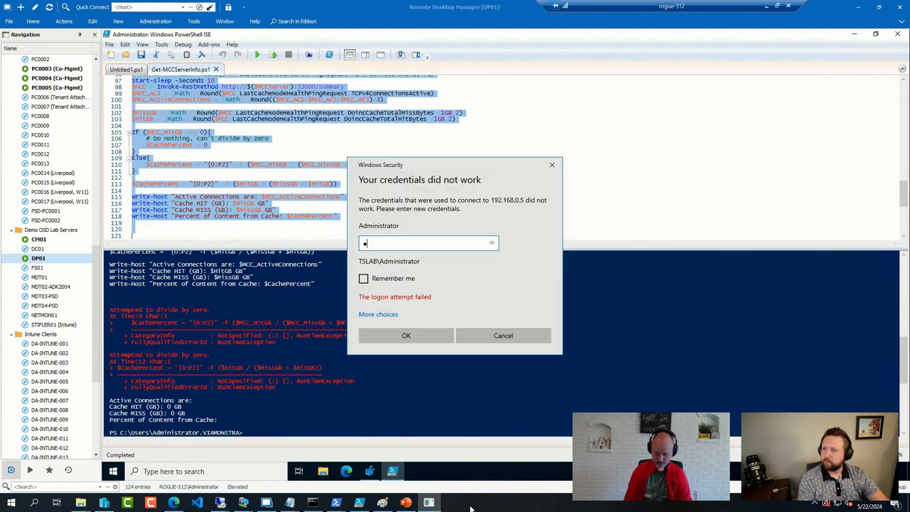
left_click(407, 335)
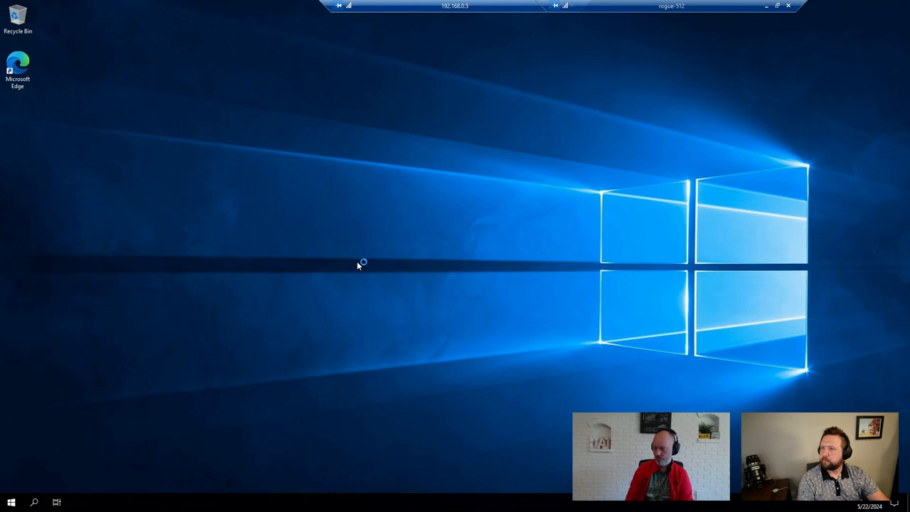
Launch PowerShell ISE on the remote server, paste the script, and confirm hostname returns TS-CM01.
type("ise")
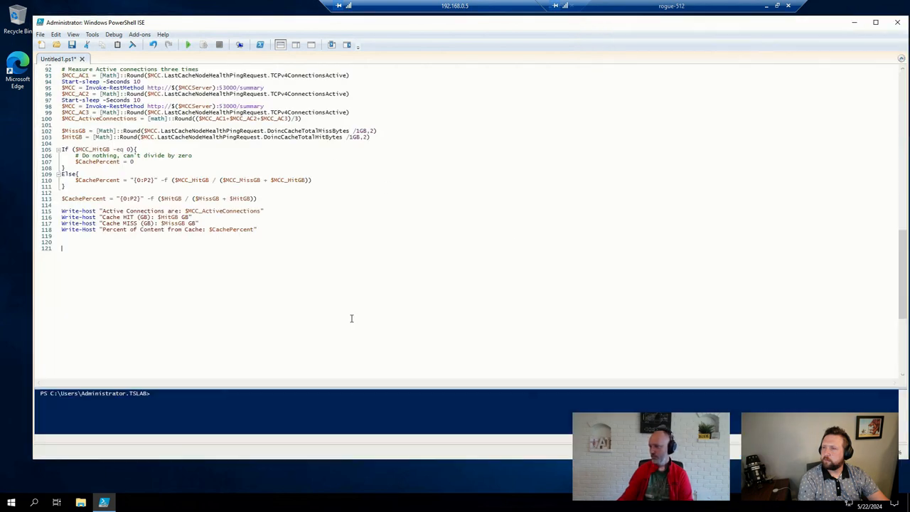
type("hostn")
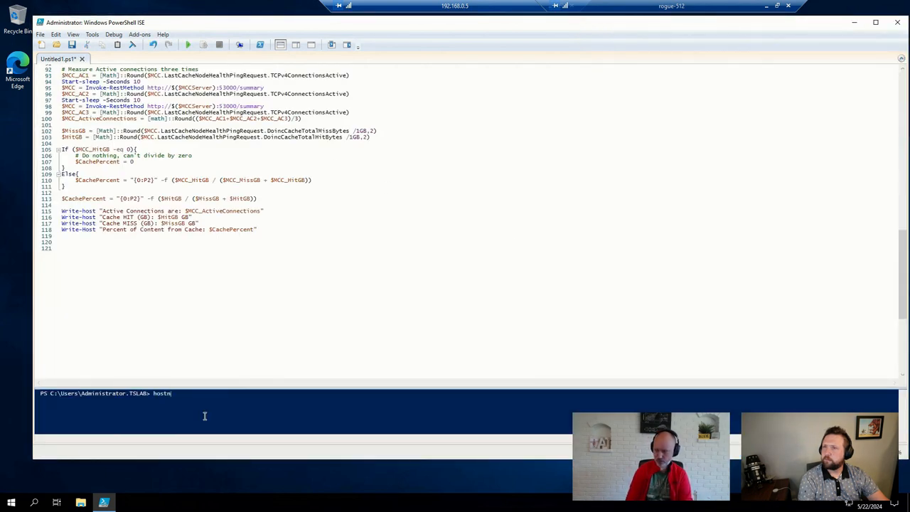
key("Return")
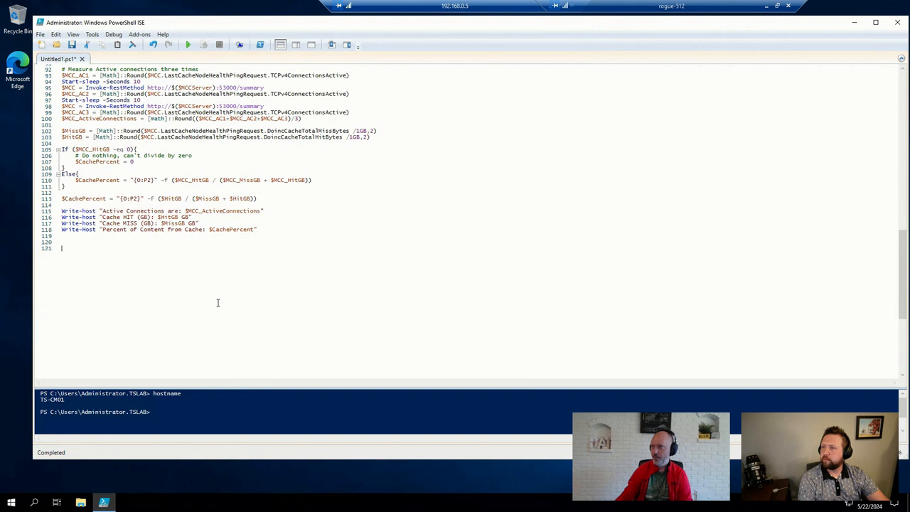
scroll("up", 3)
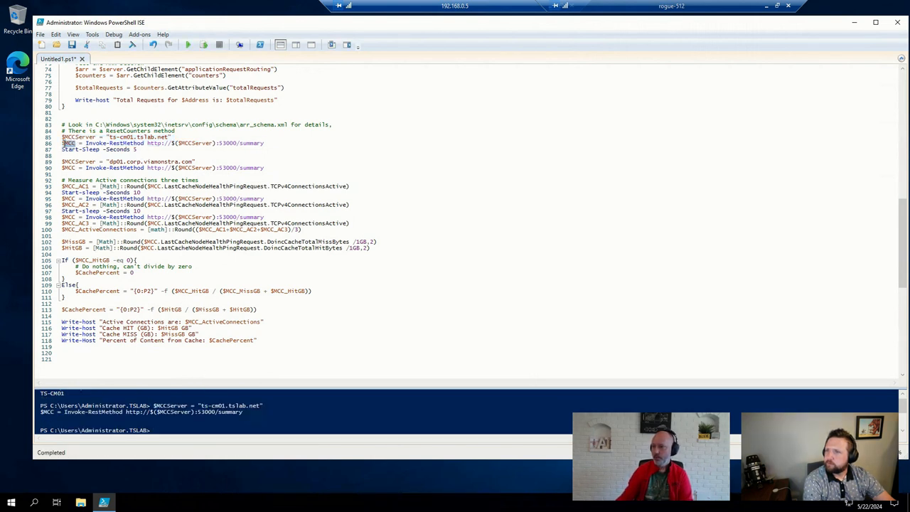
Query ts-cm01's cache summary, rerun the statistics, inspect LastCacheNodeHealthPingRequest, and ping ts-cm01.tslab.net.
left_click(187, 44)
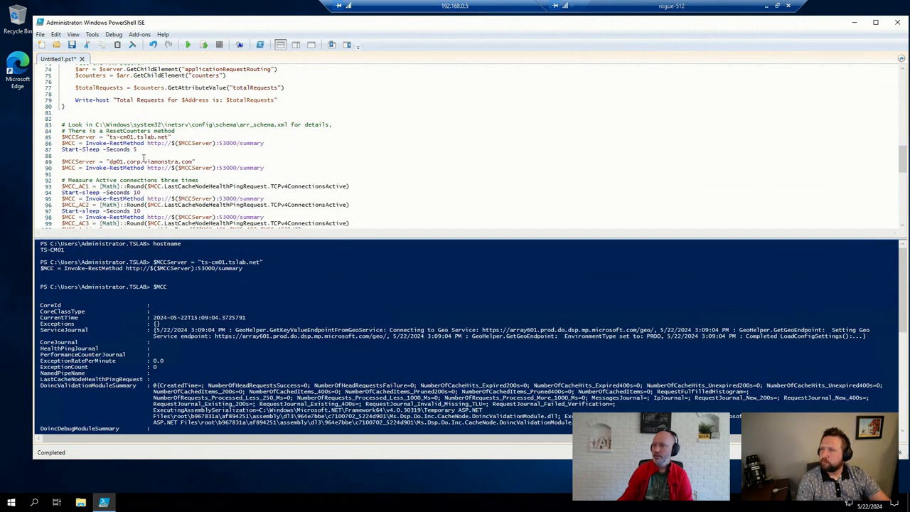
scroll("down", 3)
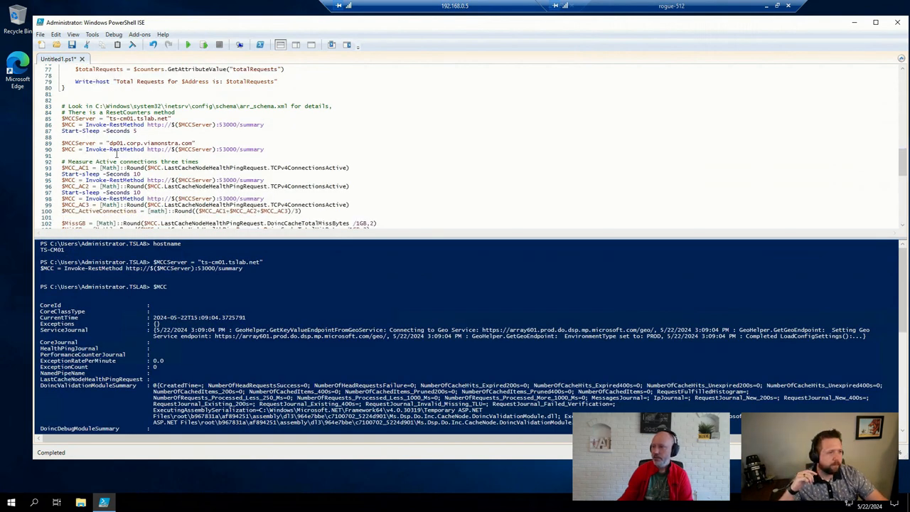
scroll("down", 3)
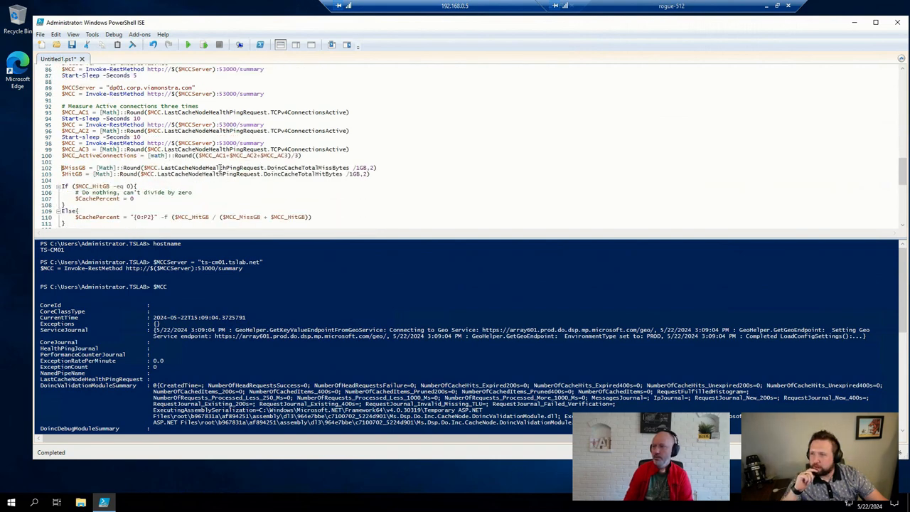
scroll("down", 3)
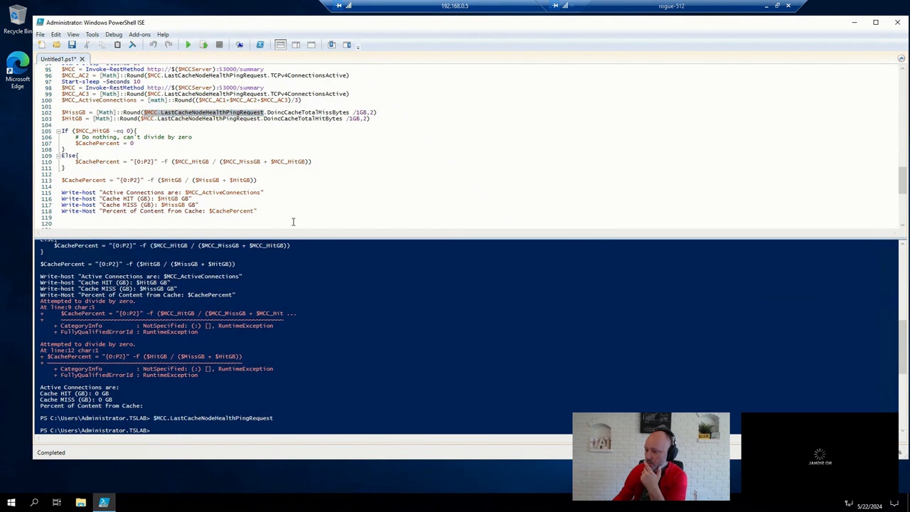
scroll("up", 3)
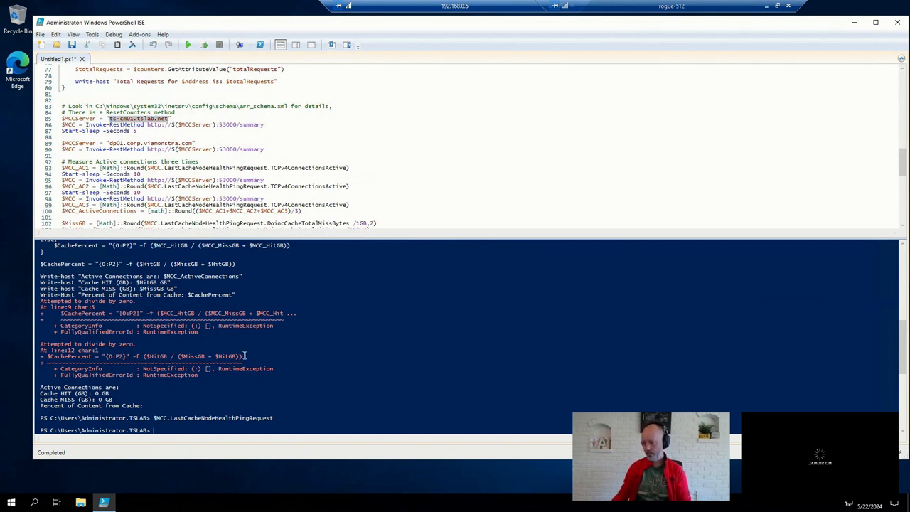
type("ping ts-cm01.tslab.net")
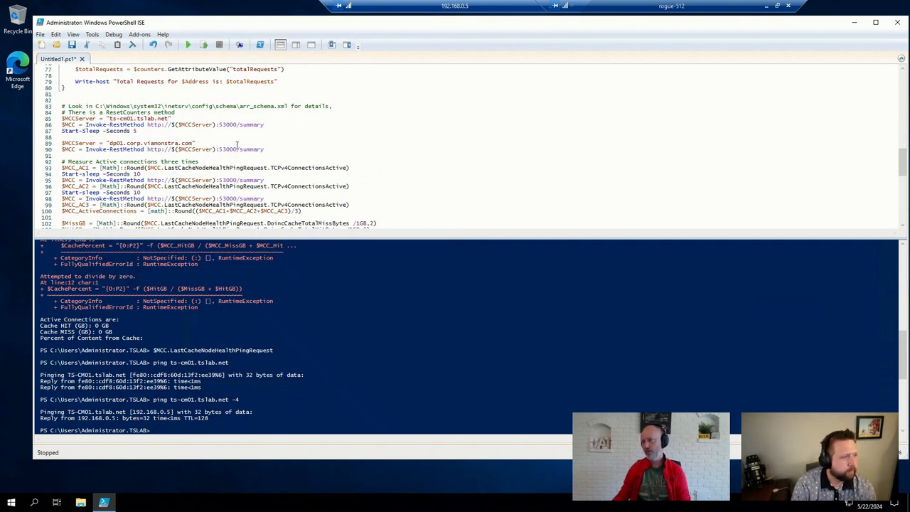
Launch IIS Manager, expand Server Farms, and select the swdb01 mscdn.manage.microsoft.com farm with its servers.
left_click(12, 504)
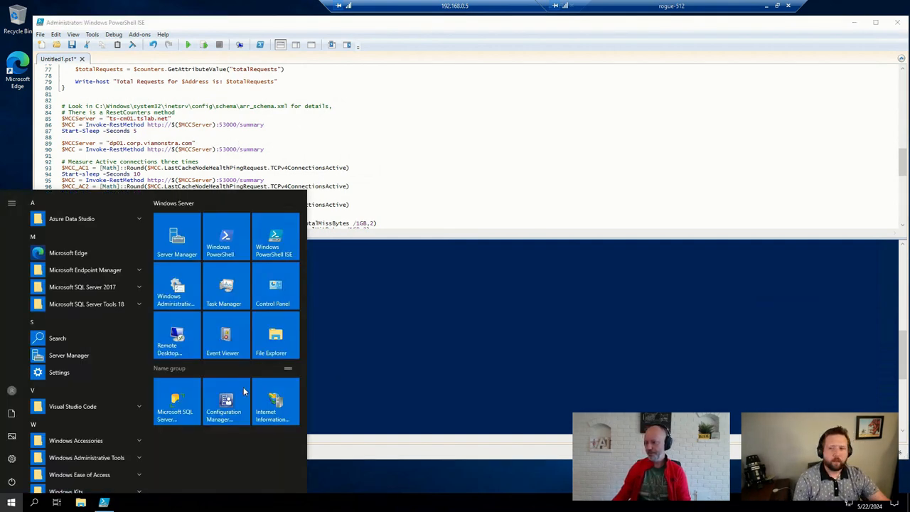
left_click(276, 401)
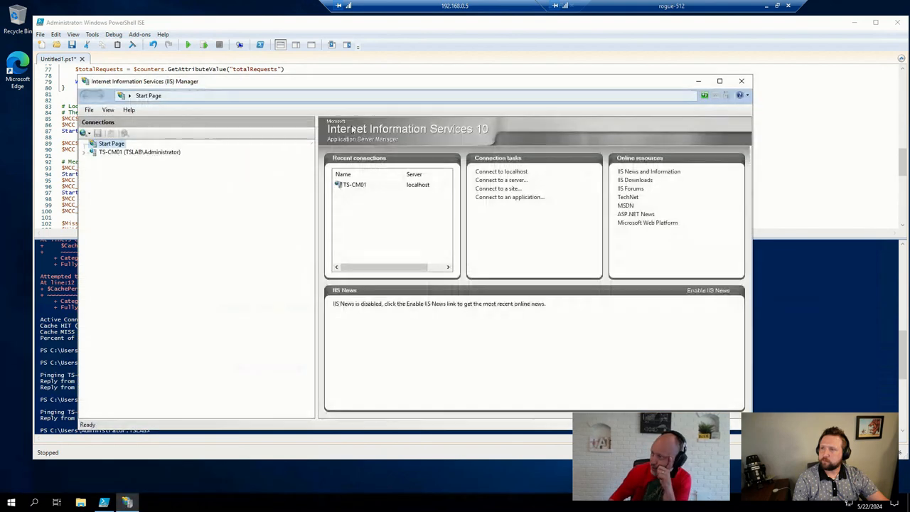
left_click(720, 80)
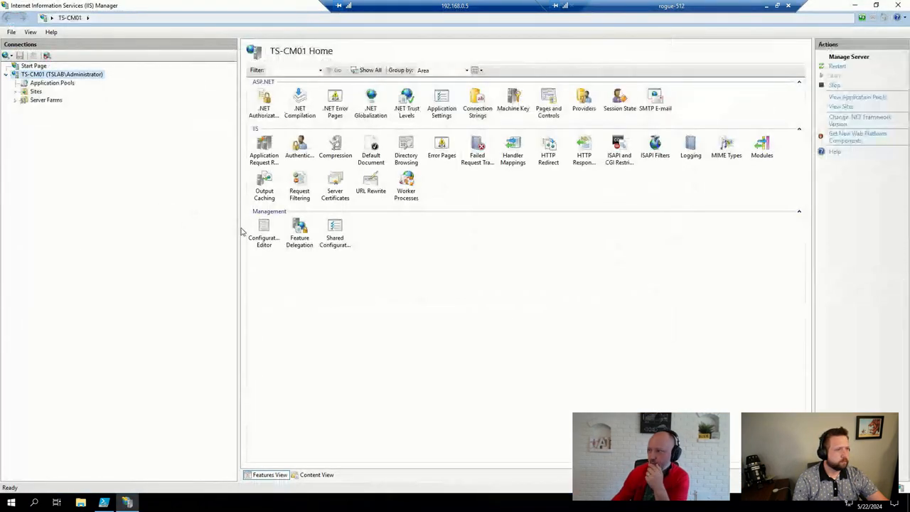
left_click(16, 99)
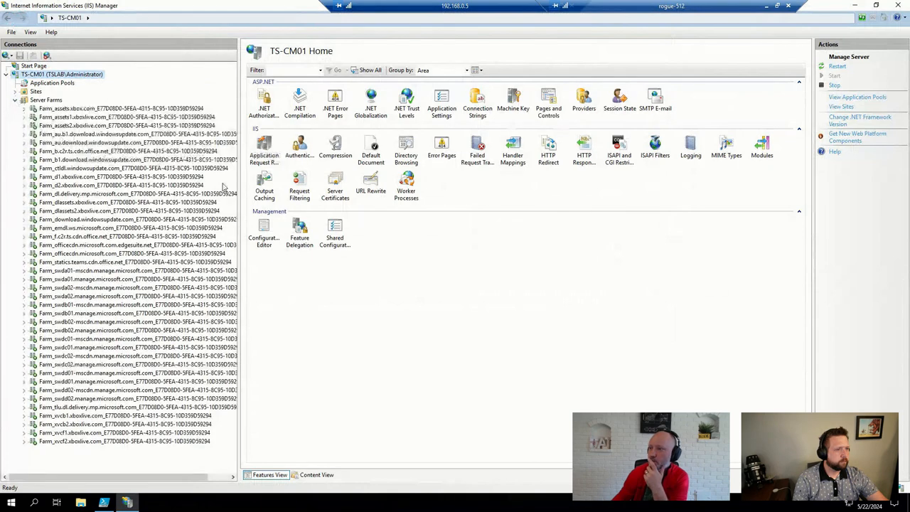
mouse_move(448, 327)
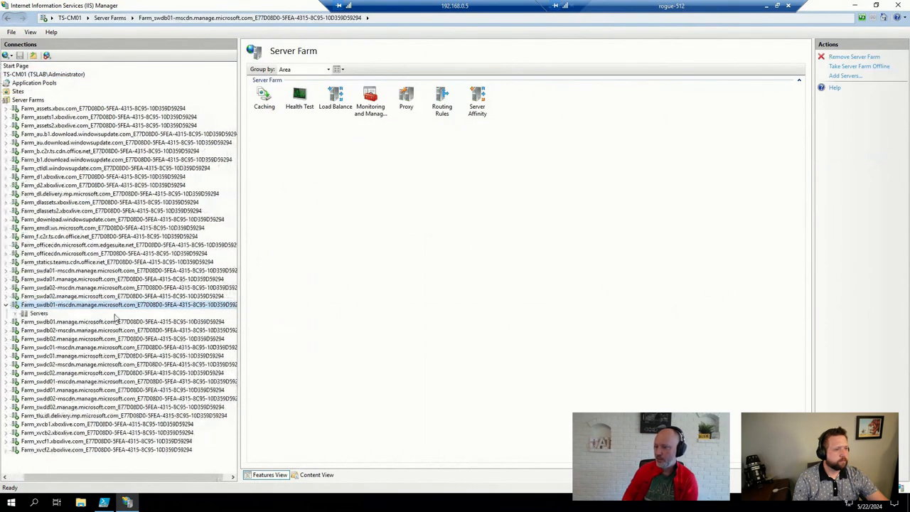
left_click(38, 315)
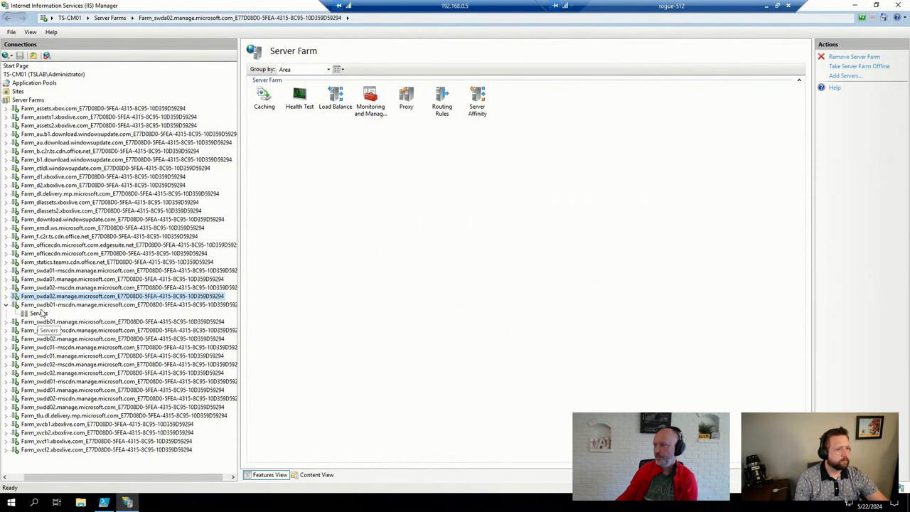
left_click(128, 304)
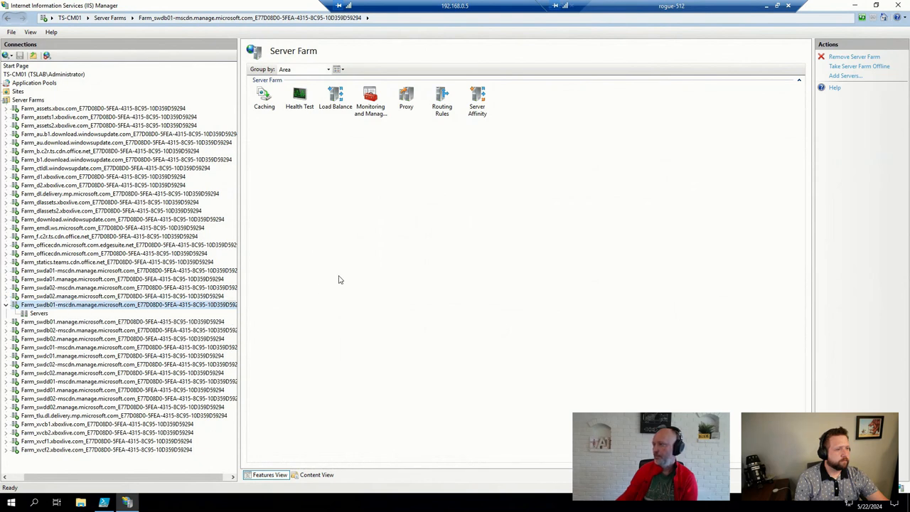
mouse_move(397, 282)
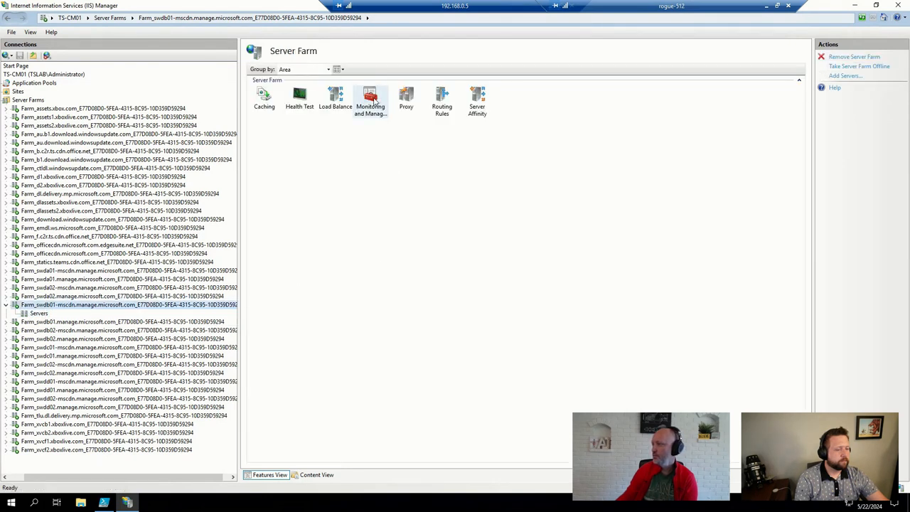
View Monitoring and Management stats for the au.b1 and au.download windowsupdate farms, then select the tlu.dl.delivery.mp farm.
double_click(370, 100)
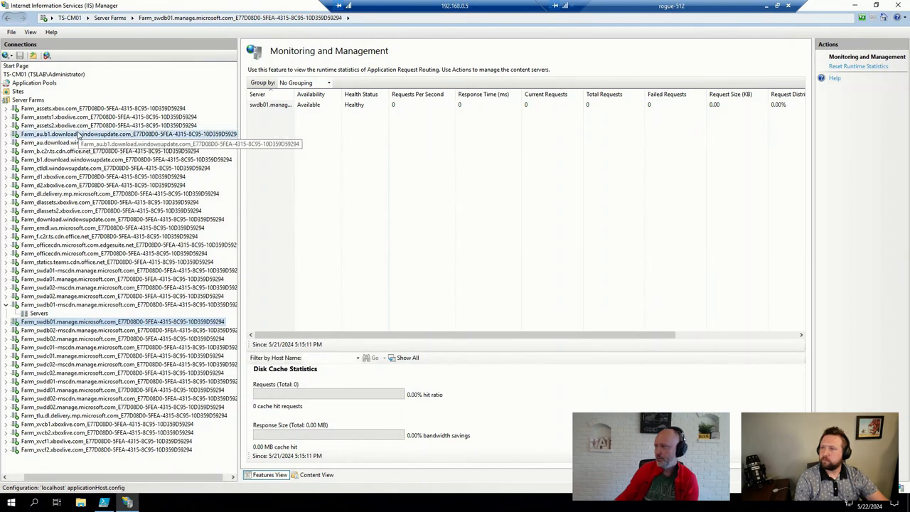
left_click(128, 134)
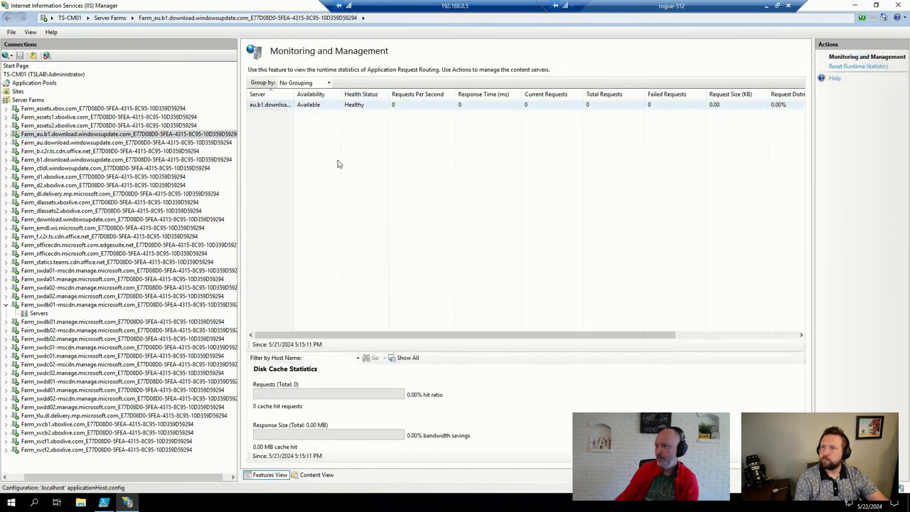
left_click(127, 142)
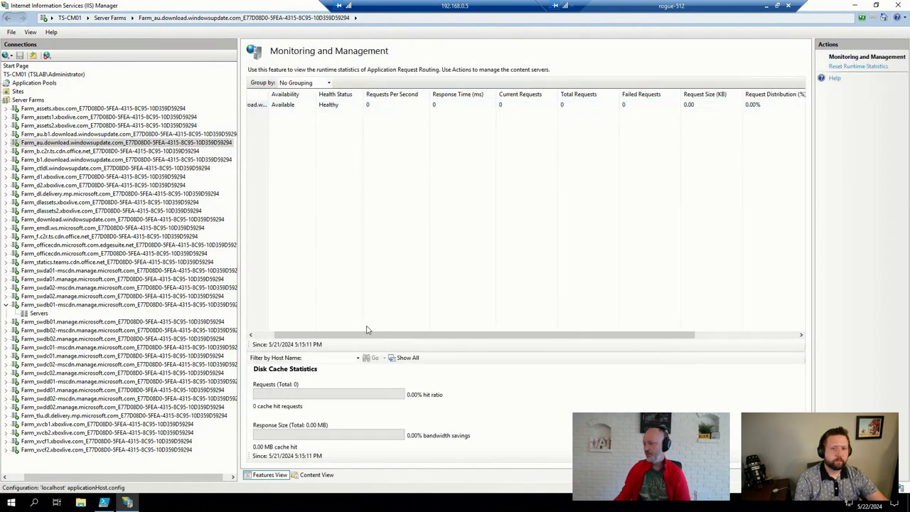
left_click(330, 359)
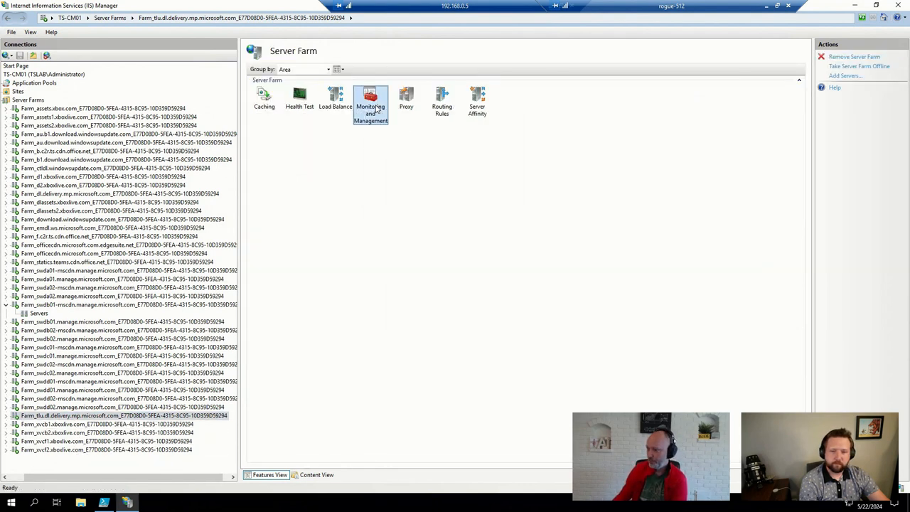
Show the tlu.dl.delivery.mp farm's monitoring with 99.85% hit ratio and 90.06% bandwidth savings.
double_click(370, 97)
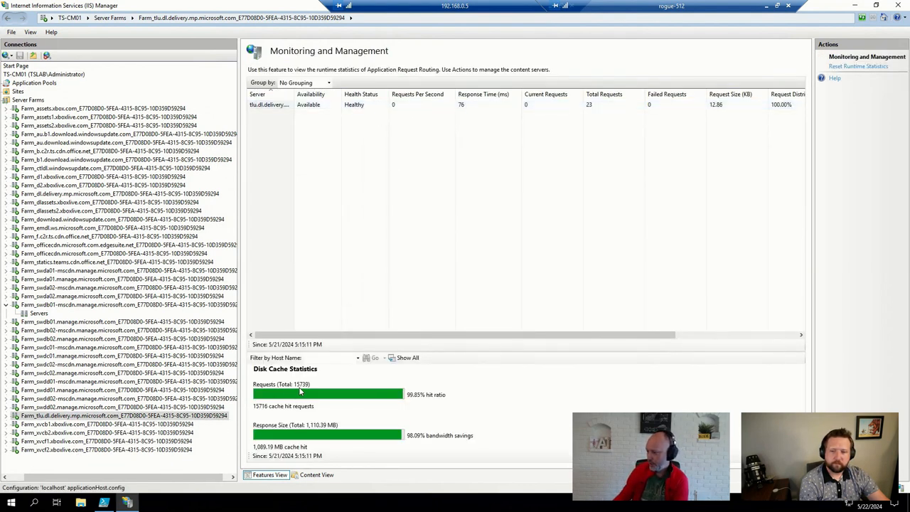
mouse_move(339, 407)
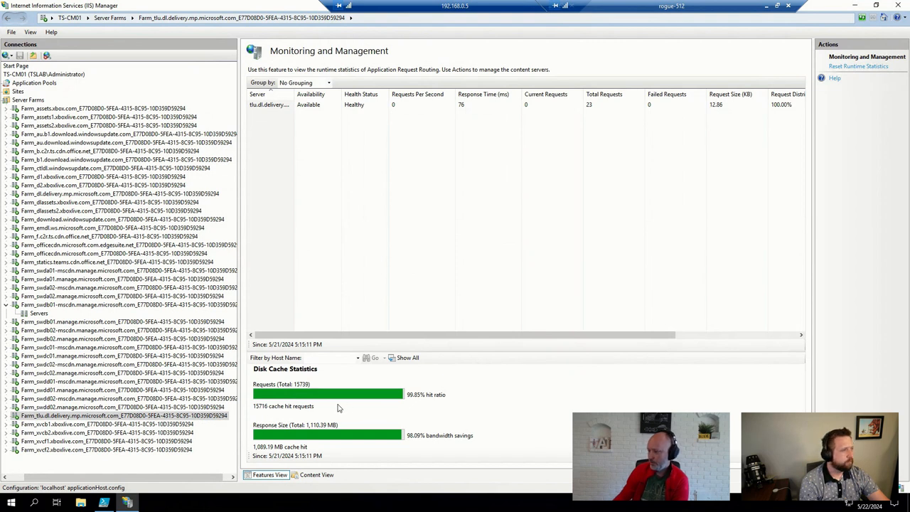
mouse_move(518, 421)
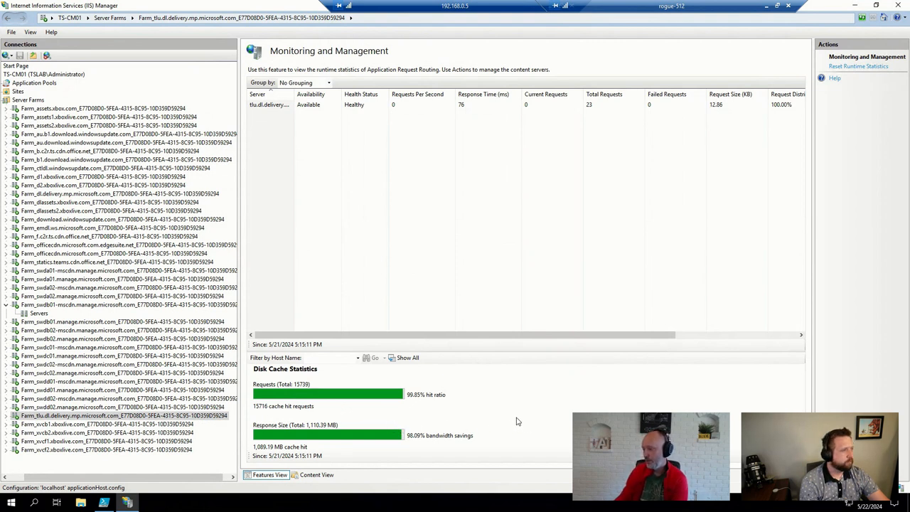
mouse_move(411, 444)
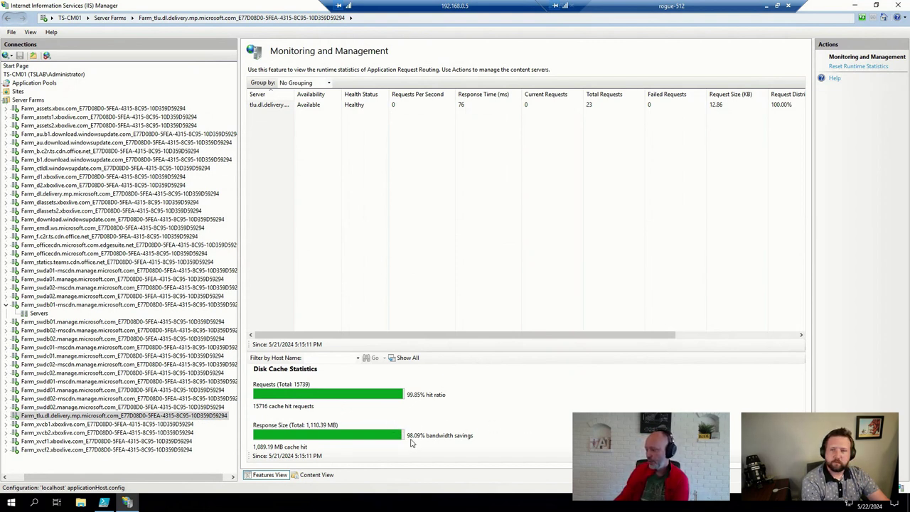
mouse_move(504, 441)
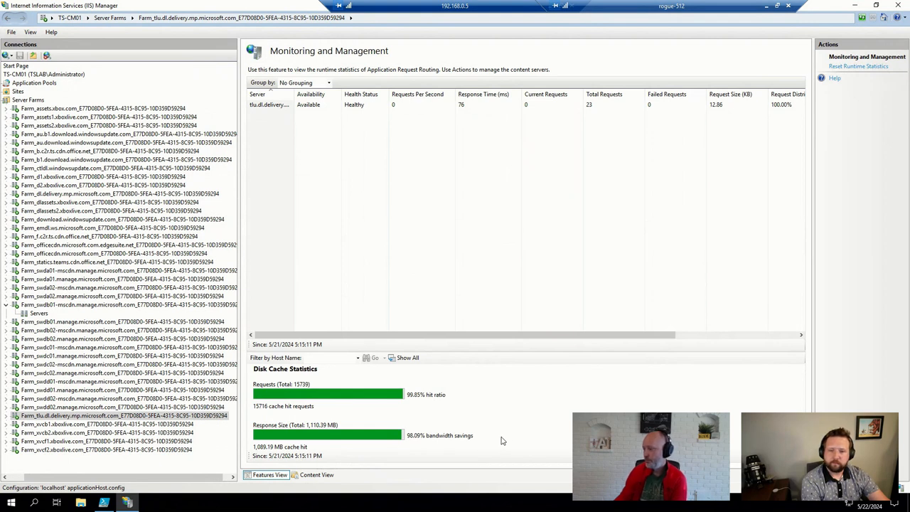
mouse_move(501, 441)
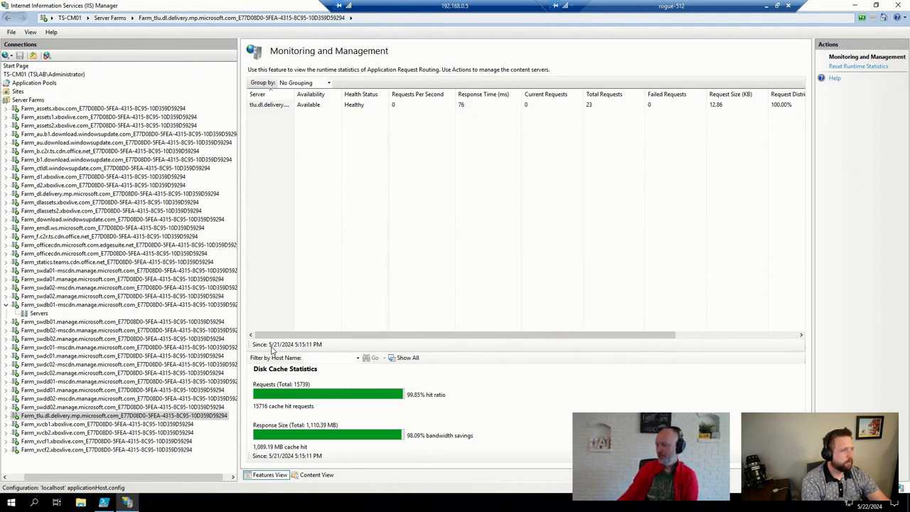
left_click(330, 359)
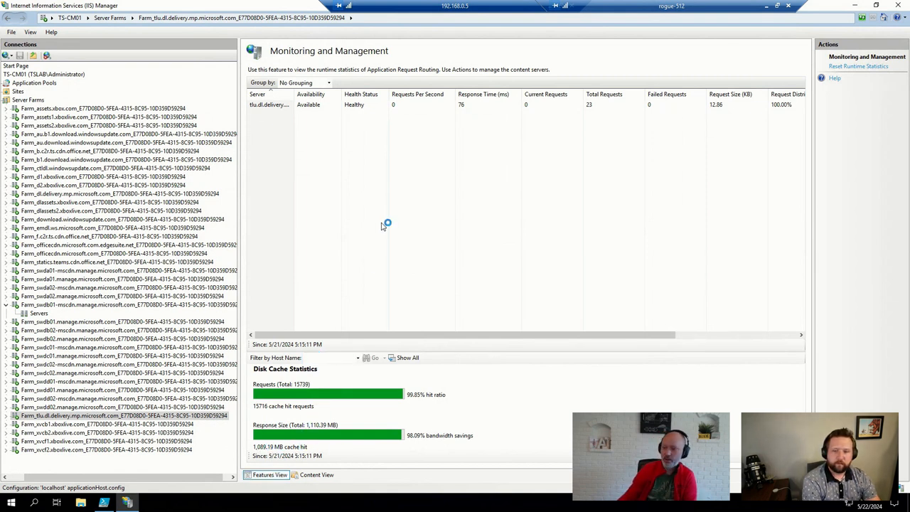
mouse_move(330, 255)
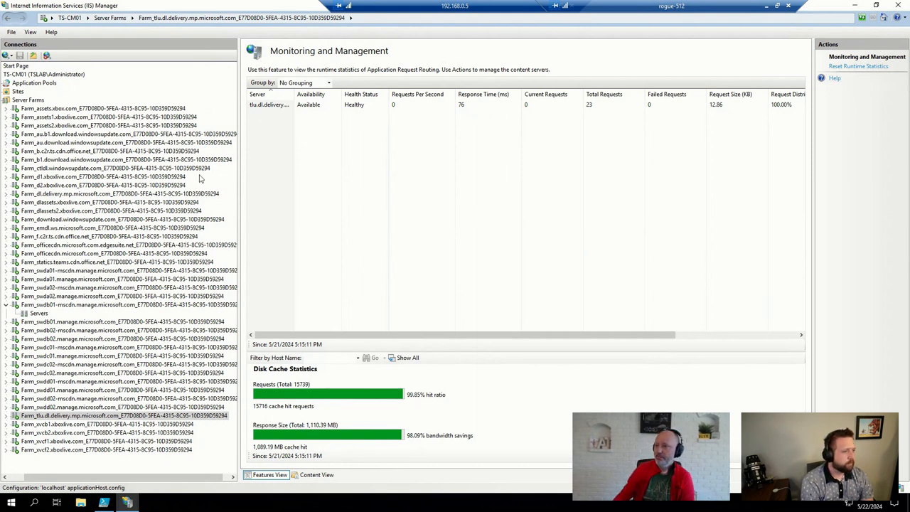
Show the b1.download, ctldl and another windowsupdate farm's statistics with zero cached requests.
left_click(107, 159)
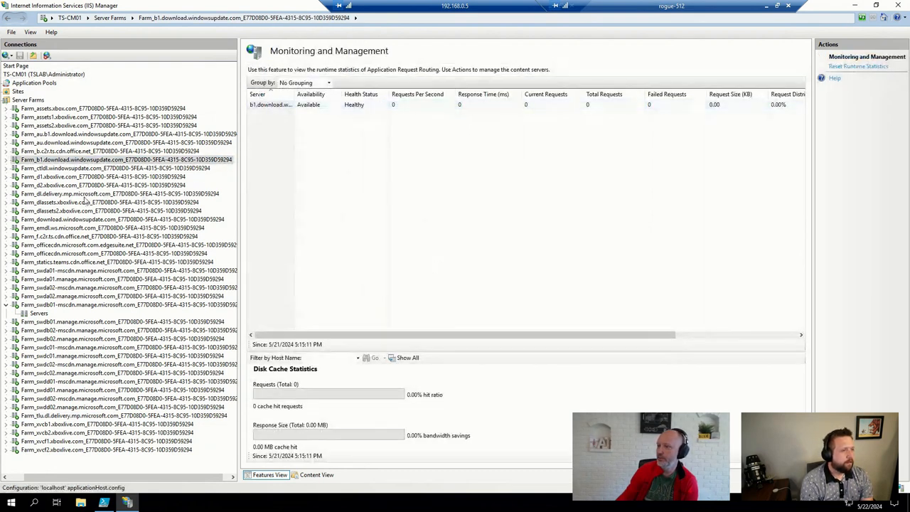
left_click(107, 168)
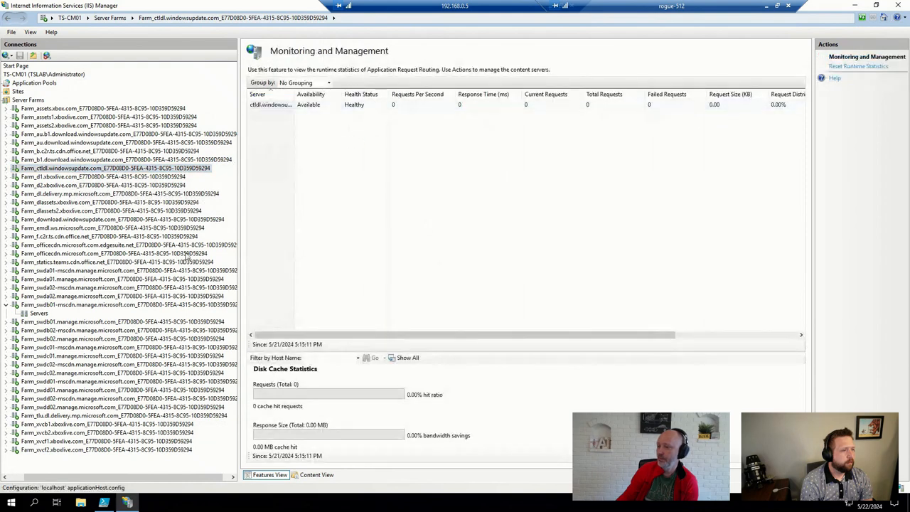
left_click(121, 219)
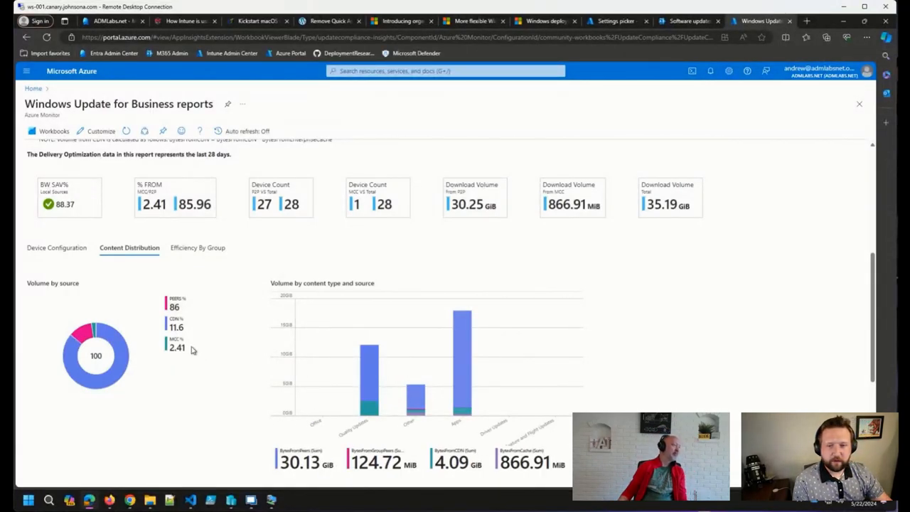
mouse_move(635, 327)
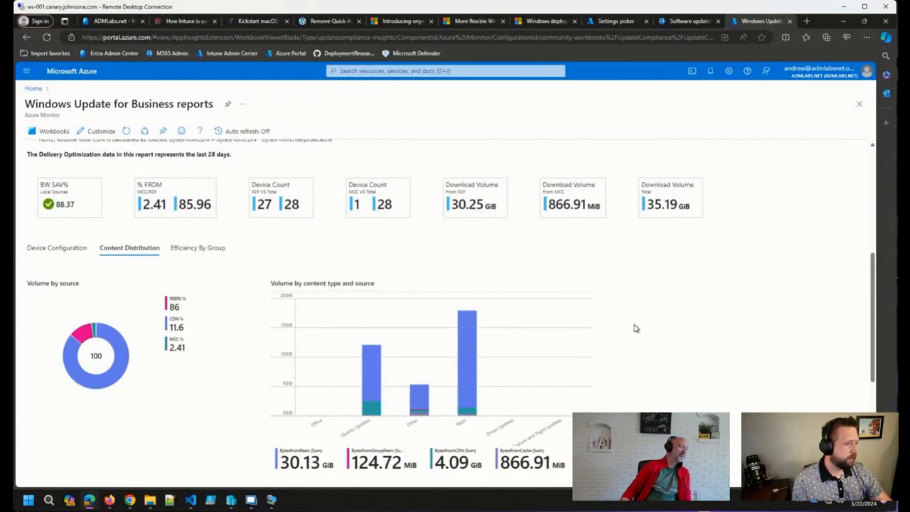
mouse_move(675, 338)
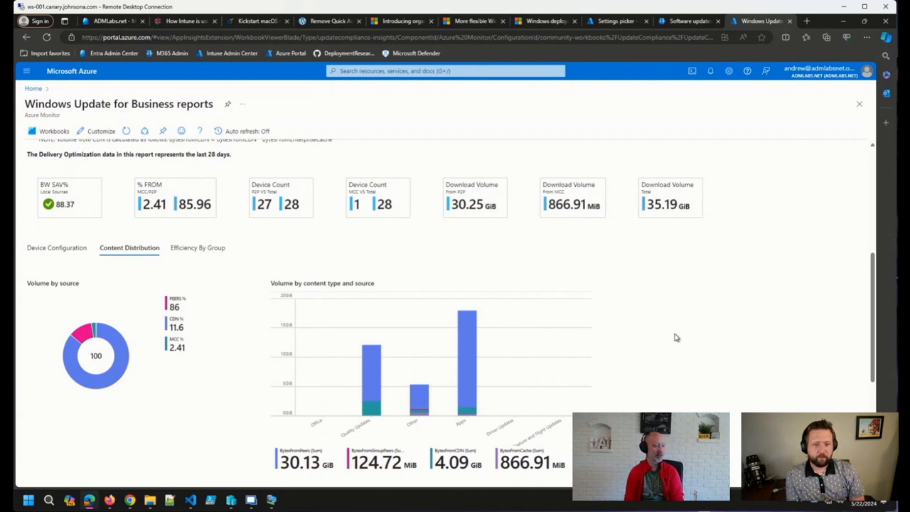
mouse_move(738, 321)
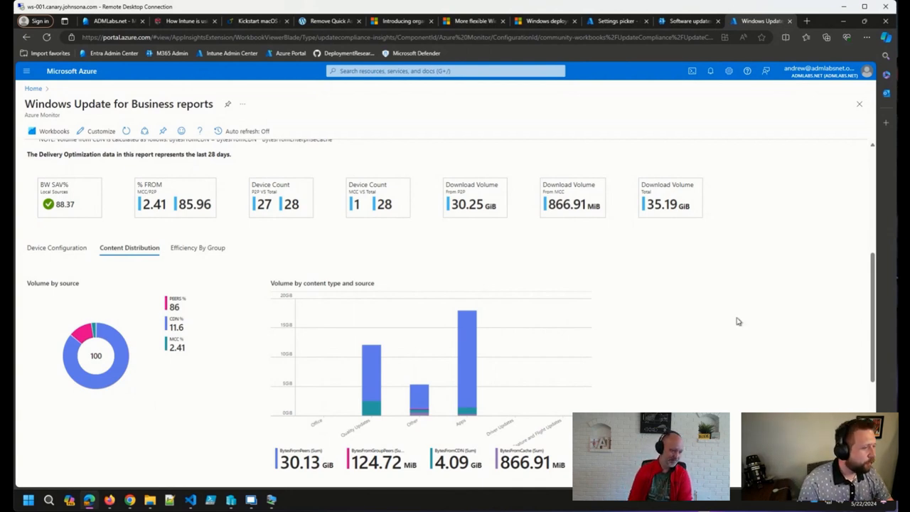